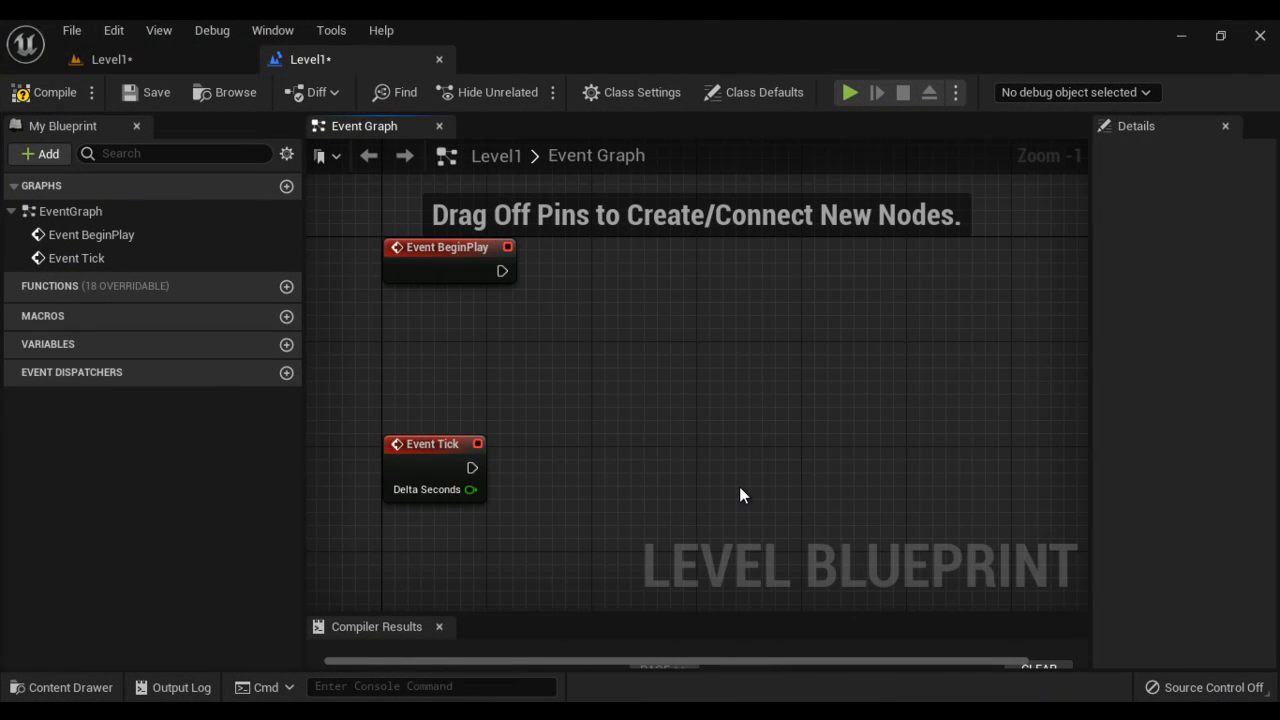
mouse_move(735, 505)
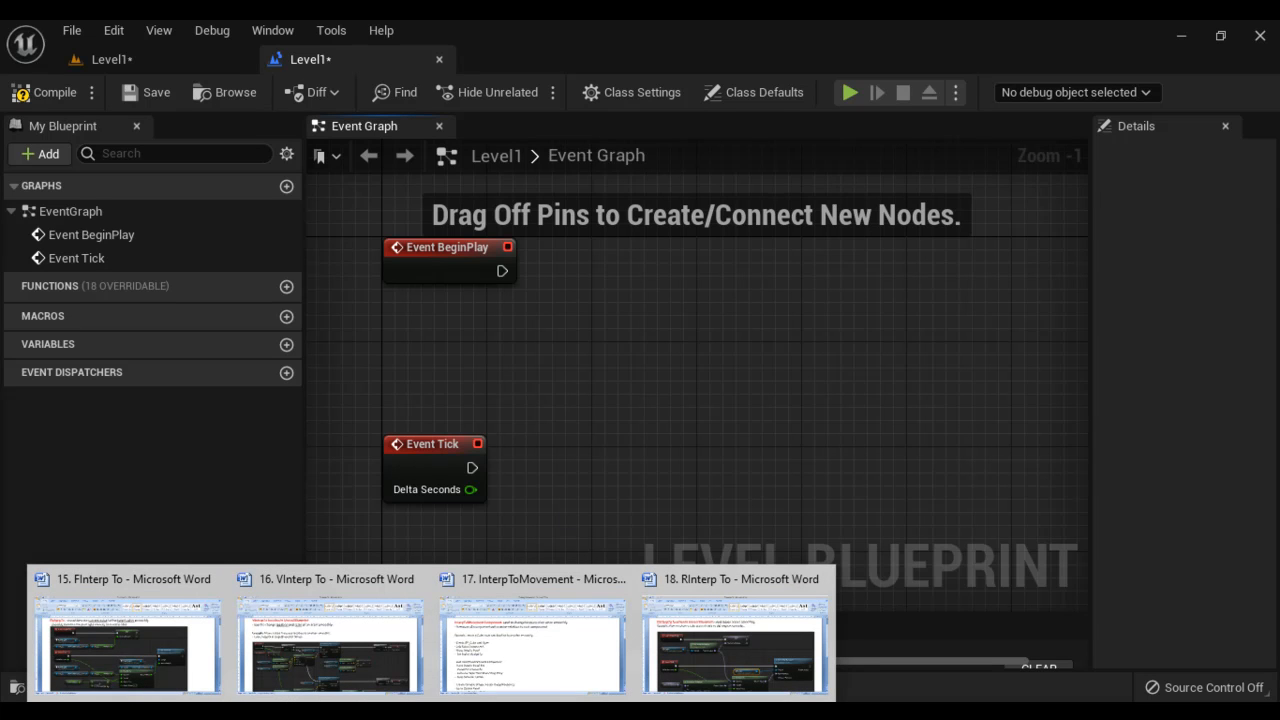
Step: Preview the Word notes thumbnails for VInterp To and InterpToMovement from the taskbar
click(127, 650)
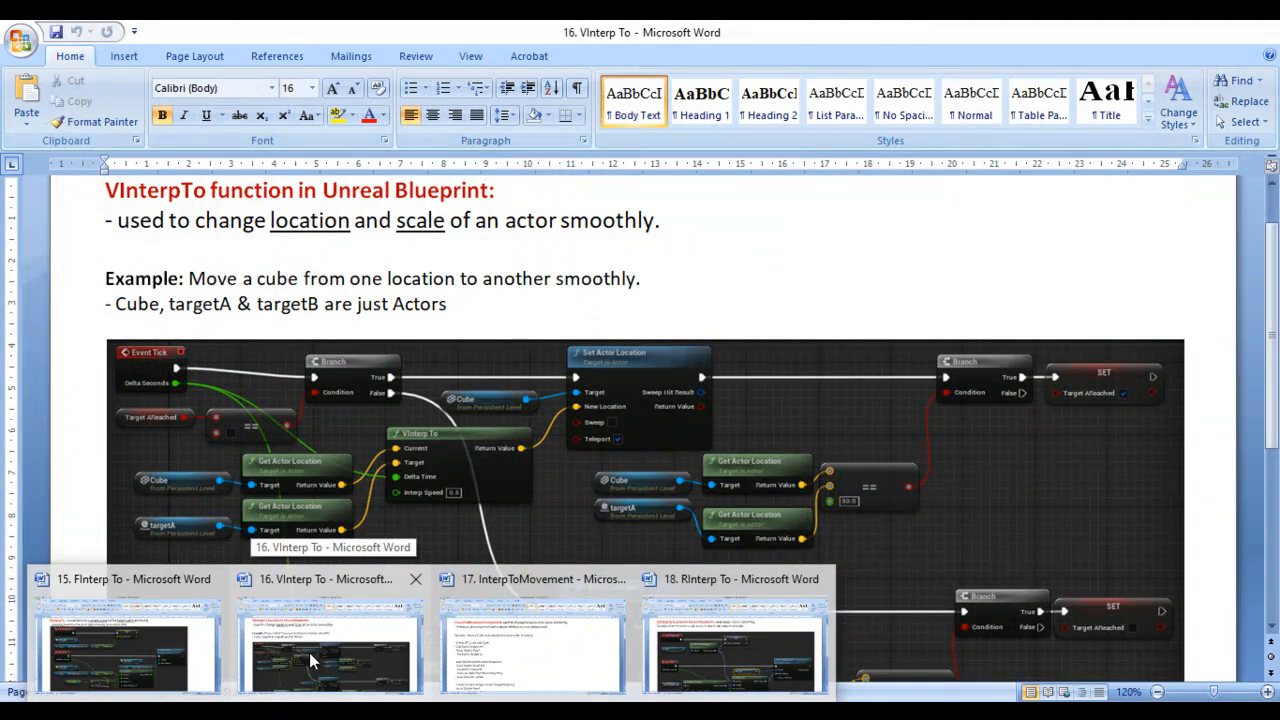
click(531, 650)
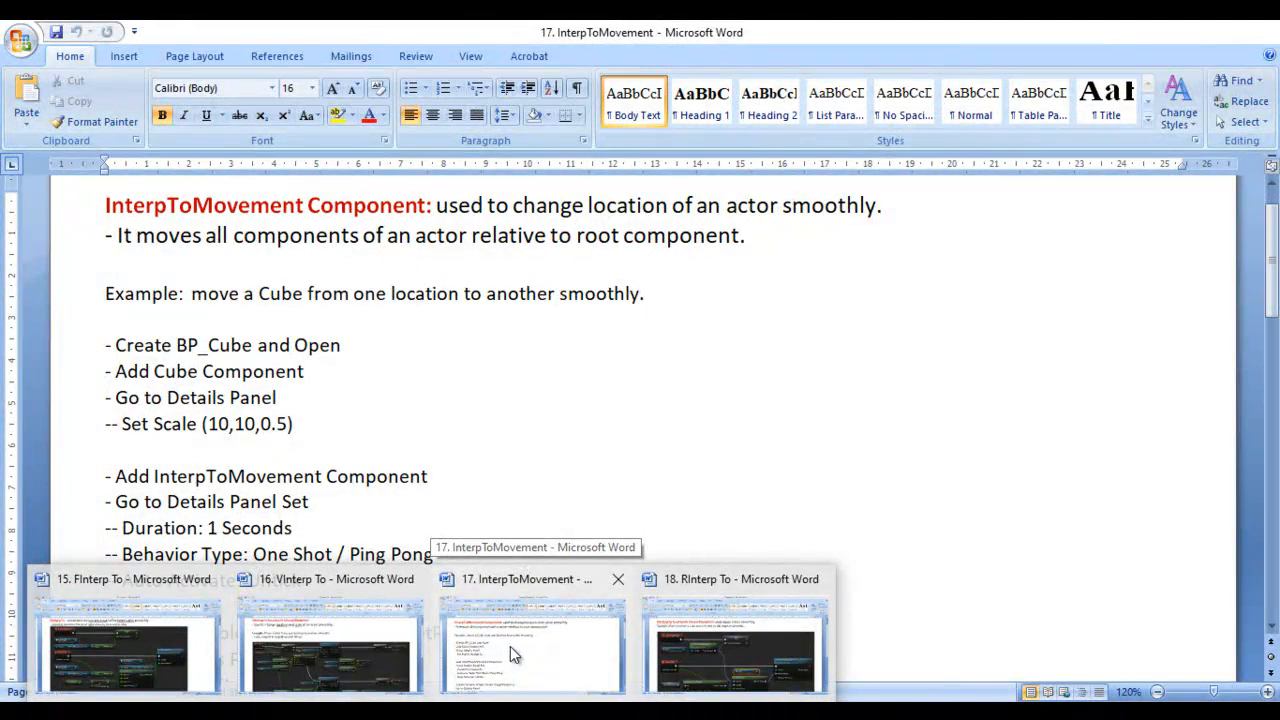
Step: Open the '18. RInterp To' notes and highlight the RInterpTo function heading
click(735, 655)
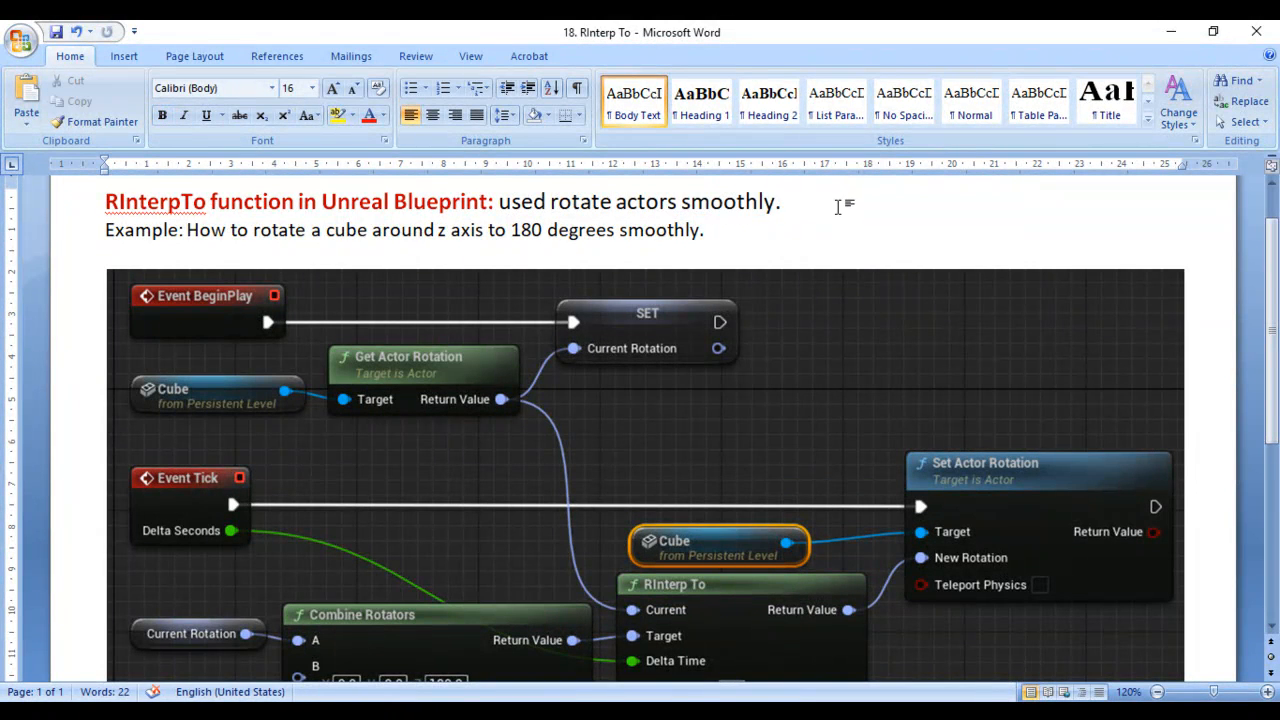
click(106, 201)
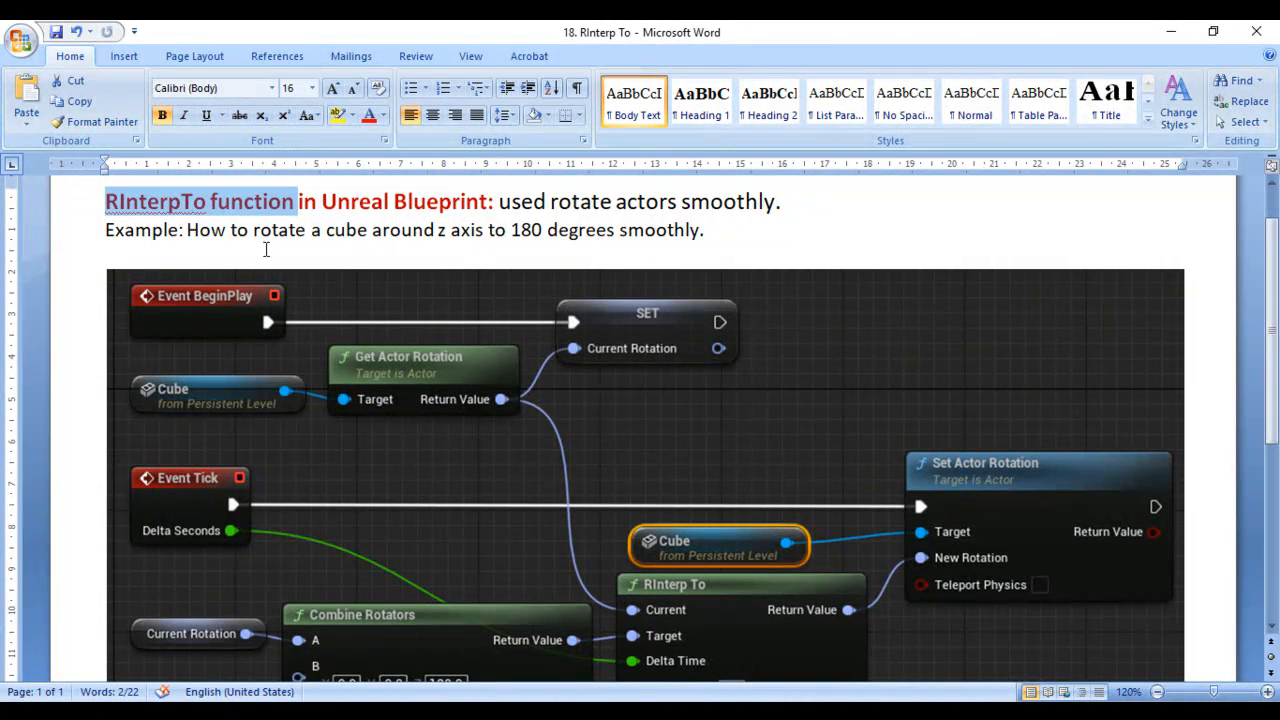
drag(187, 229, 367, 229)
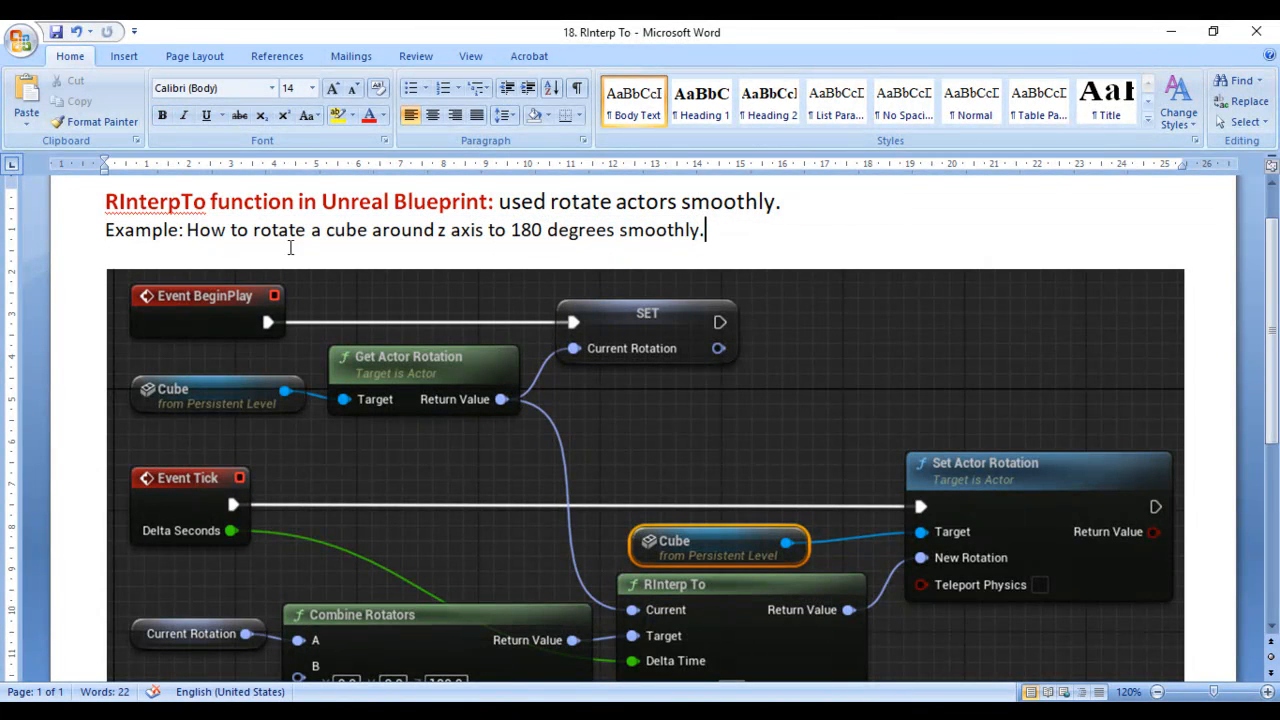
double_click(340, 230)
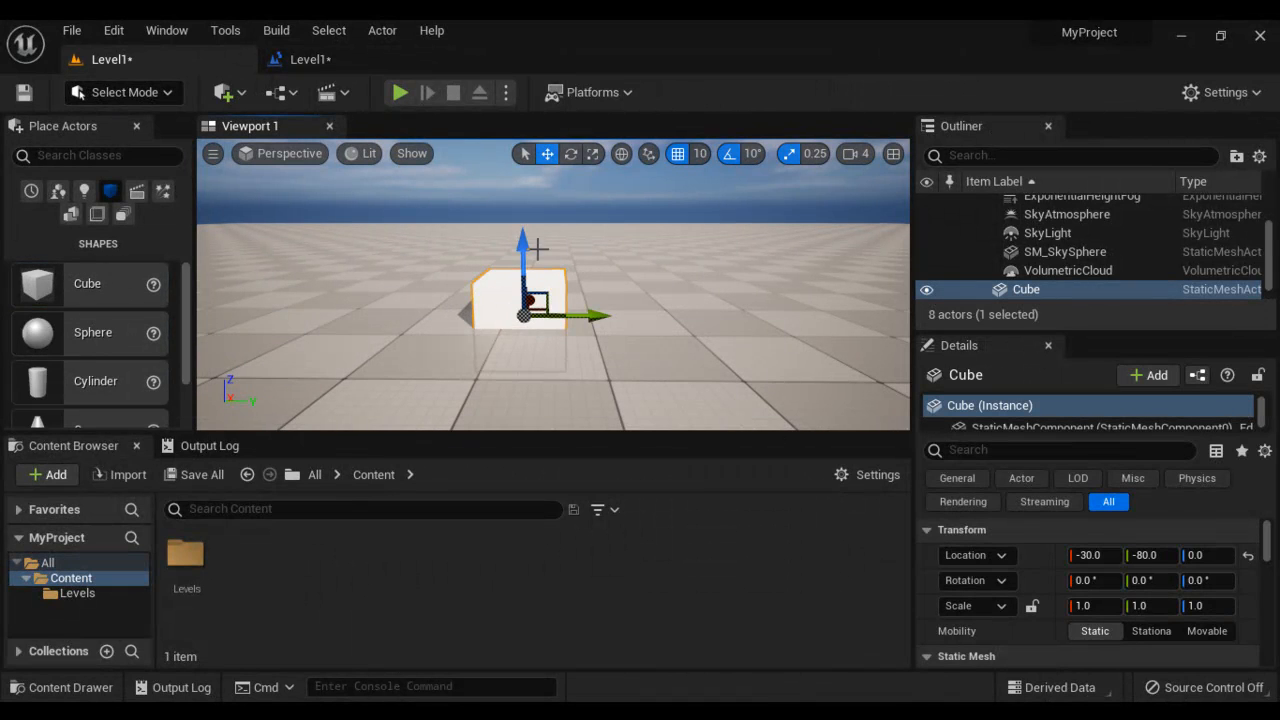
Step: Place a cone, give it the cube's location, and set its rotation X to 90
drag(522, 245, 520, 200)
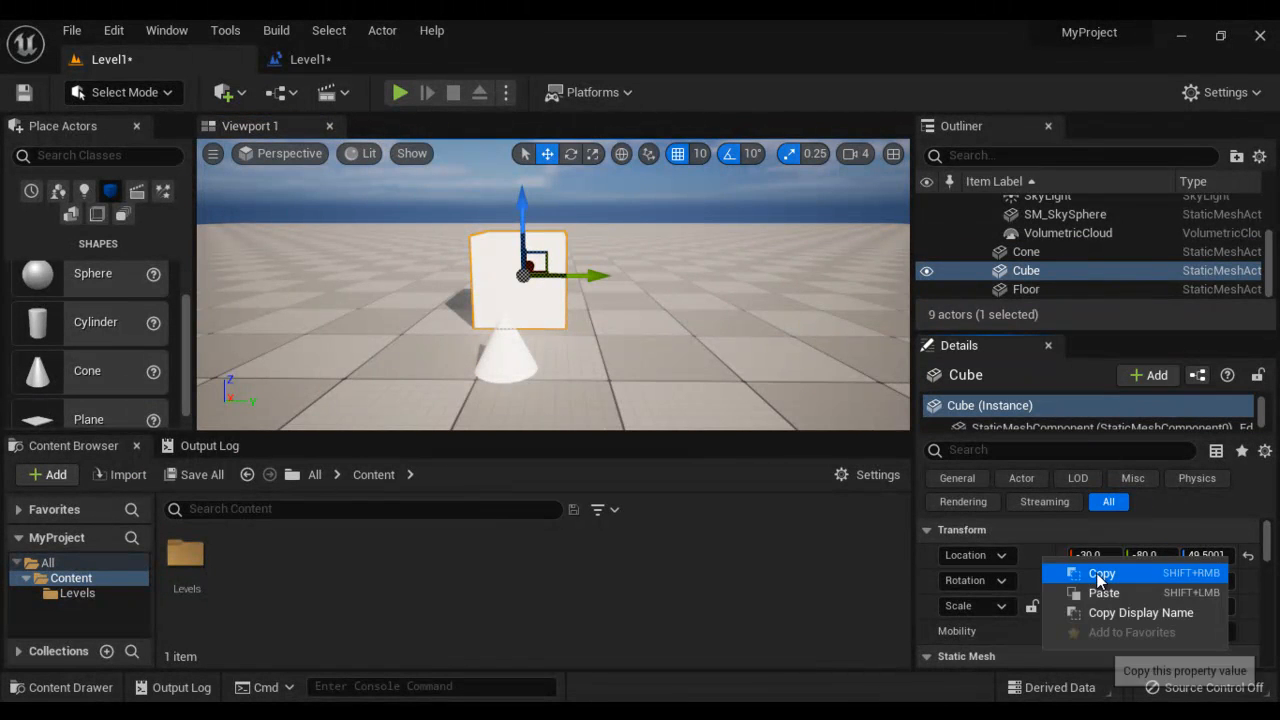
click(1025, 251)
text(90)
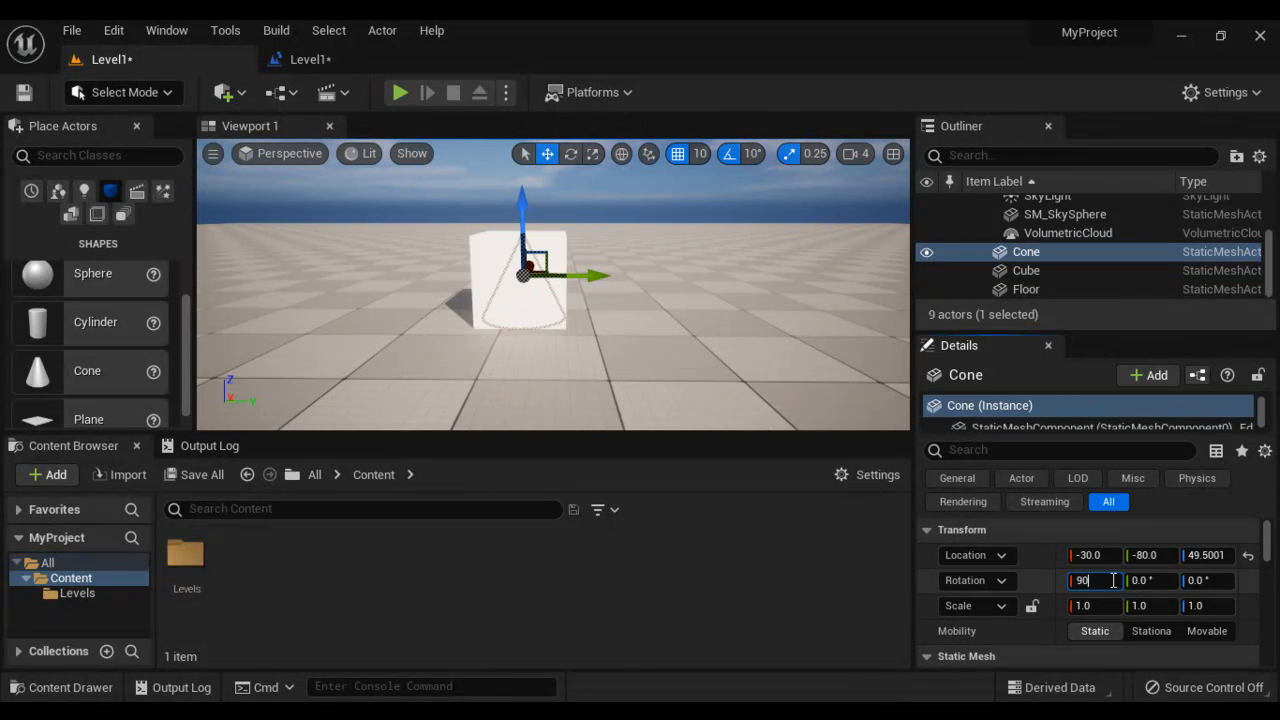
key(Return)
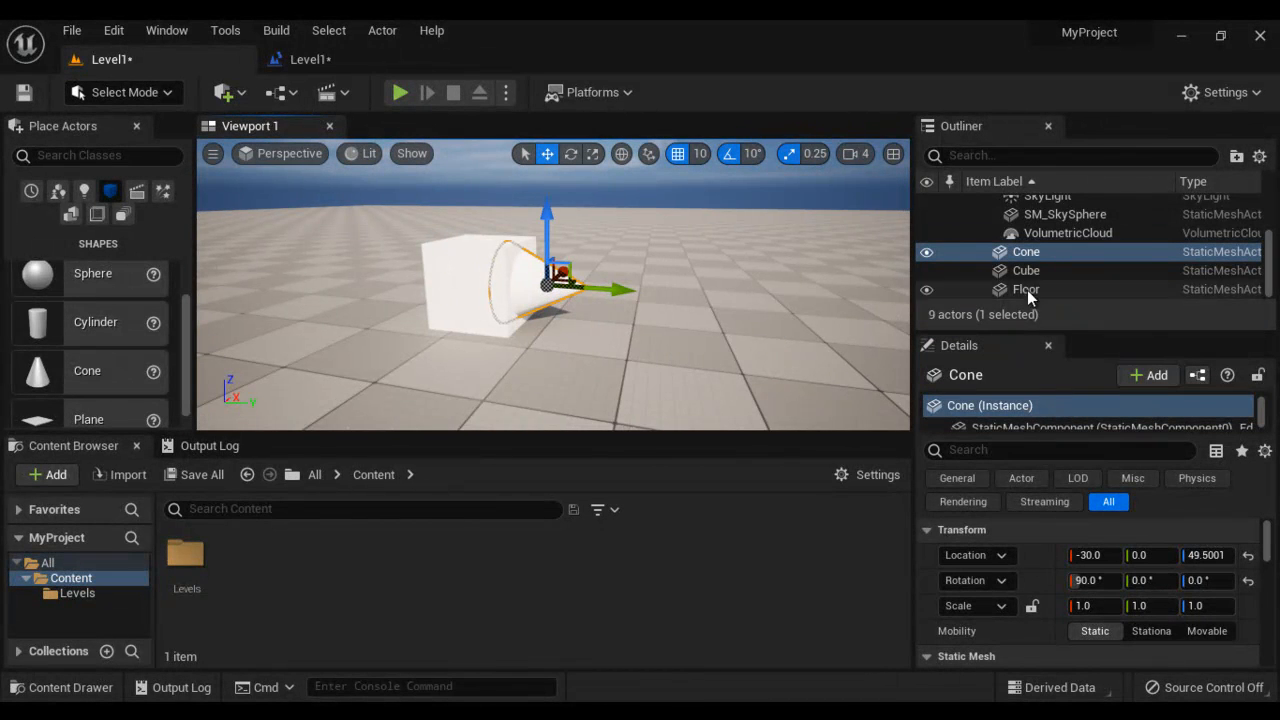
Step: Make the cube and cone Movable, parent the cone under the cube, then undo a test rotation
click(1026, 270)
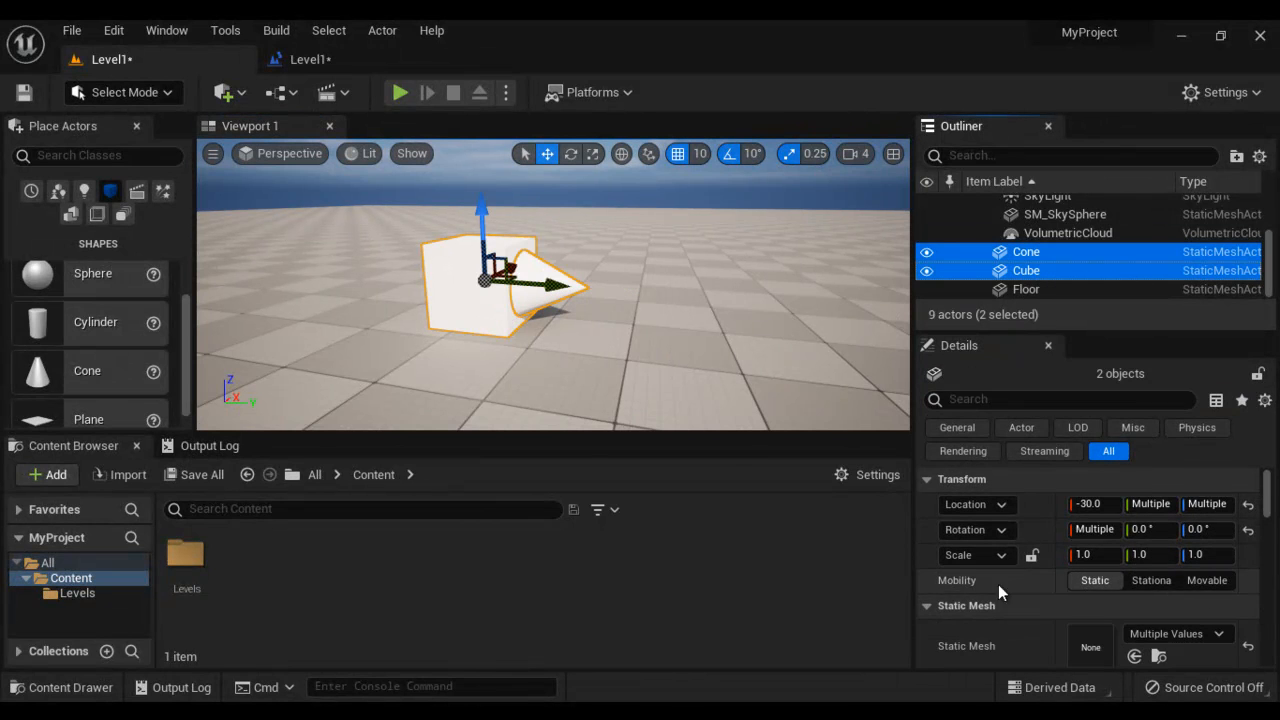
mouse_move(1207, 580)
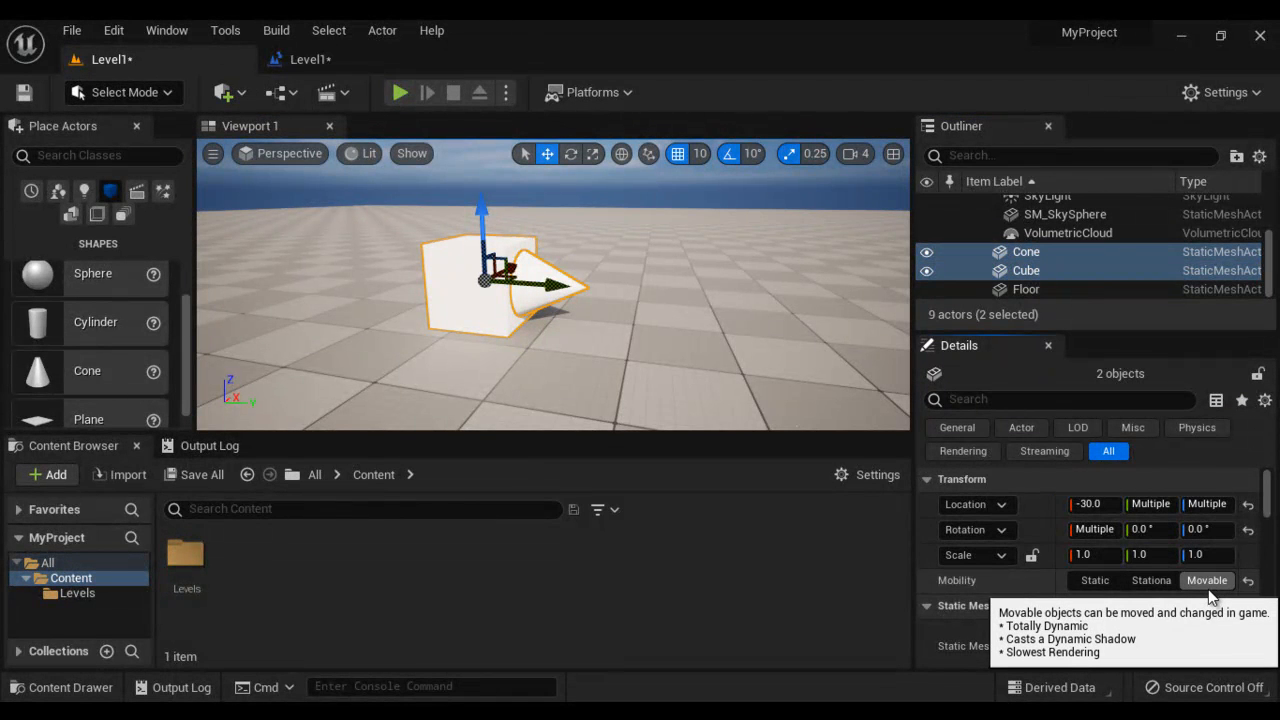
mouse_move(1072, 281)
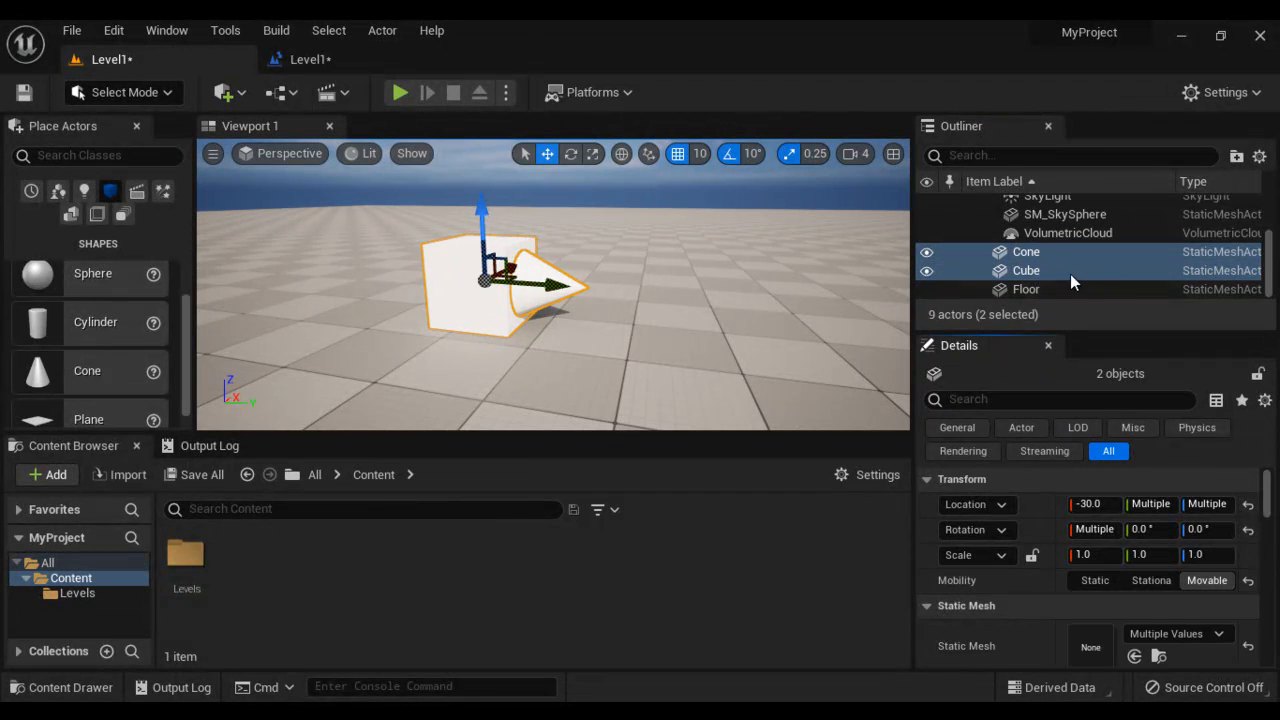
click(1026, 251)
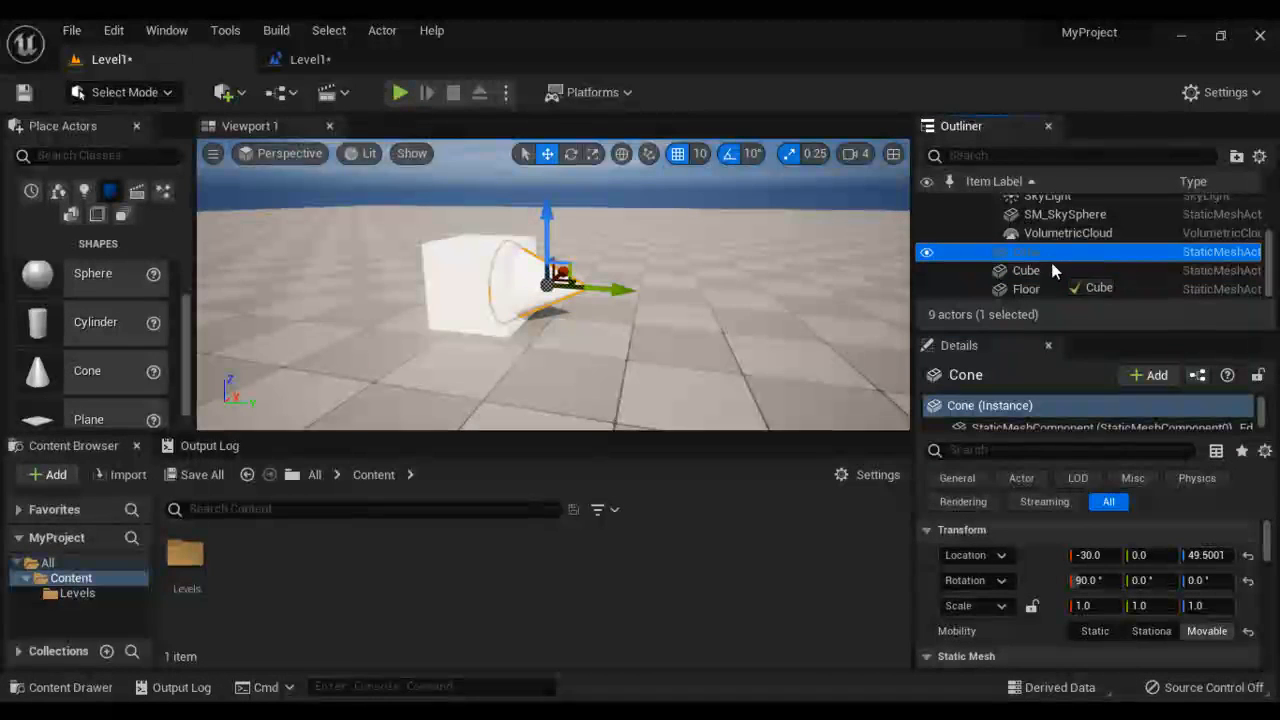
click(1025, 251)
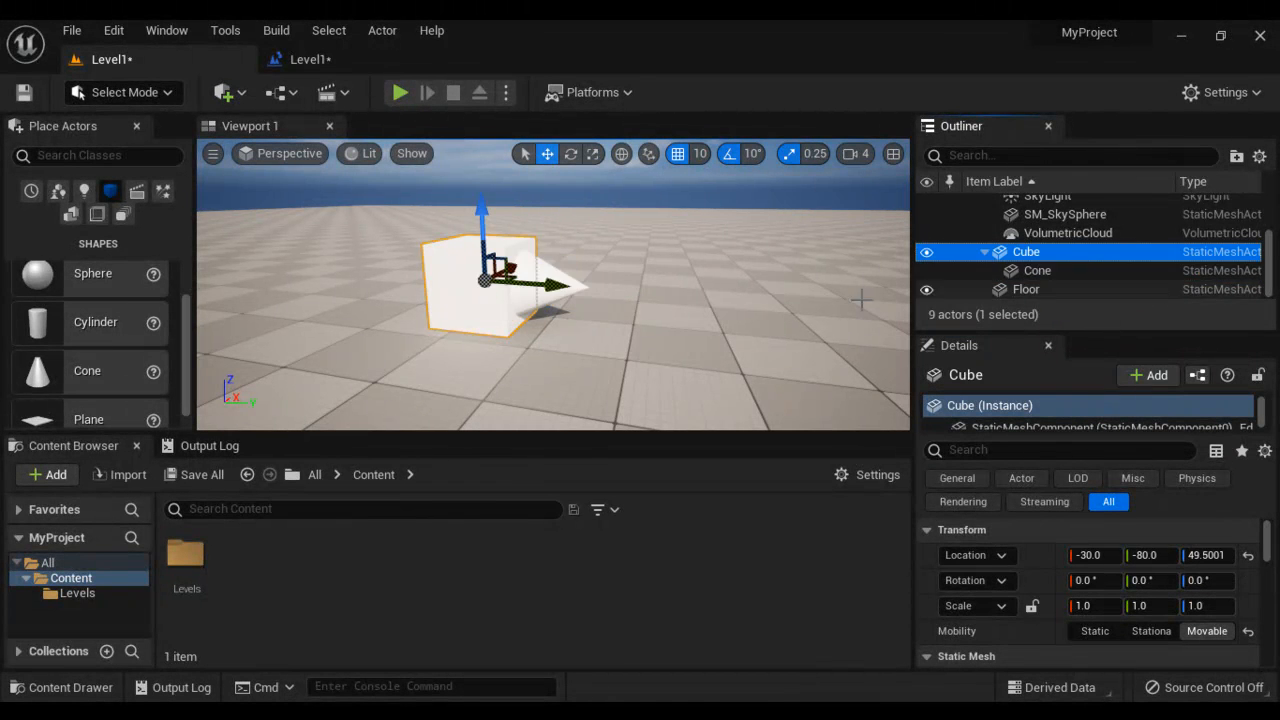
click(571, 153)
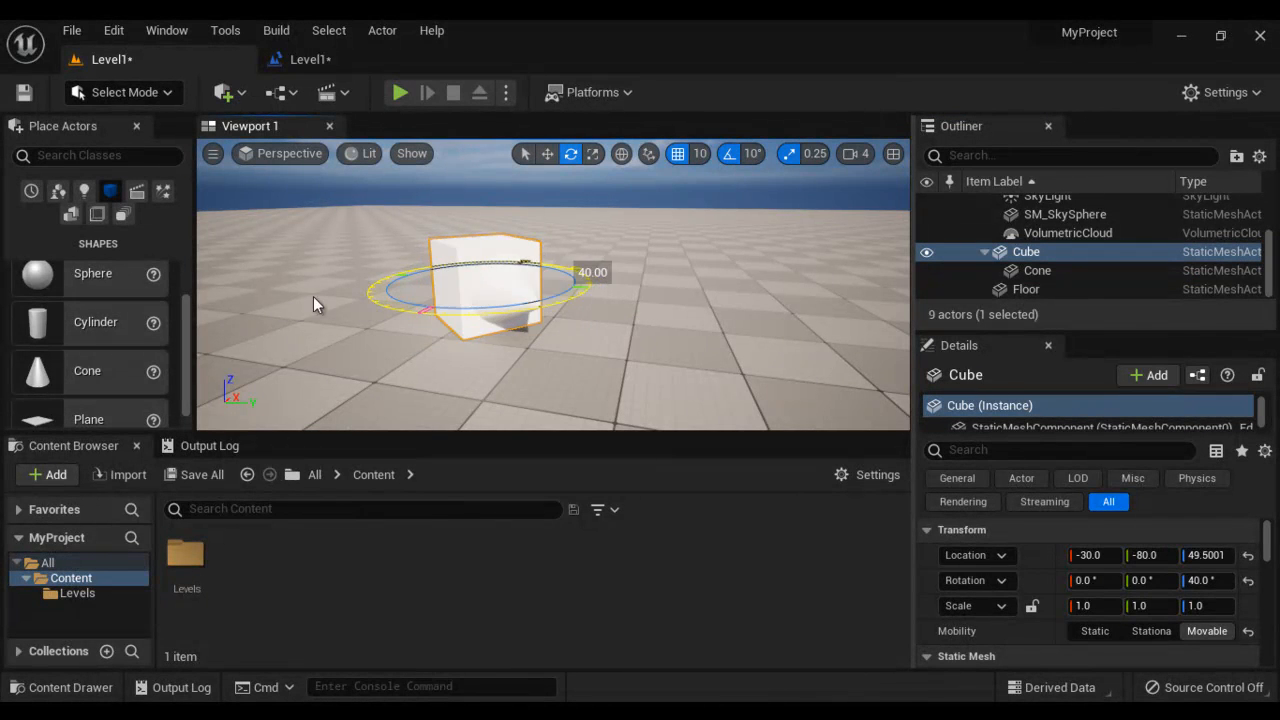
key(ctrl+z)
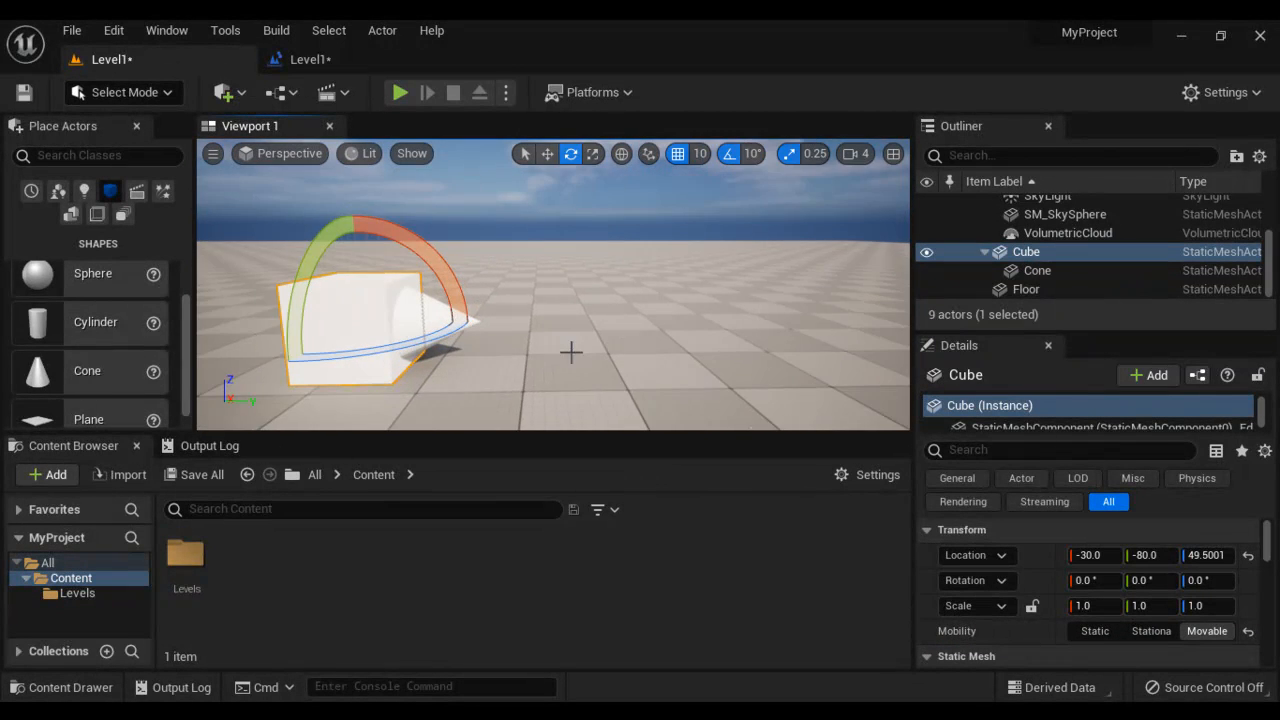
click(547, 153)
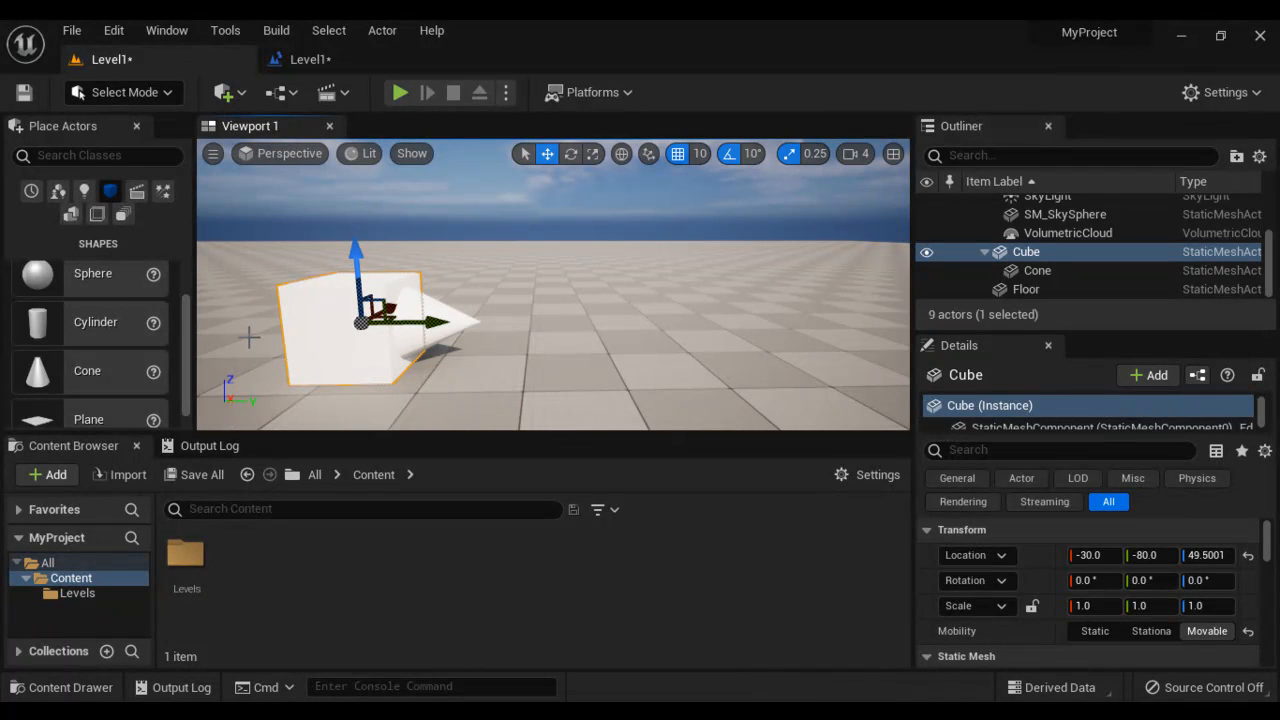
mouse_move(1025, 252)
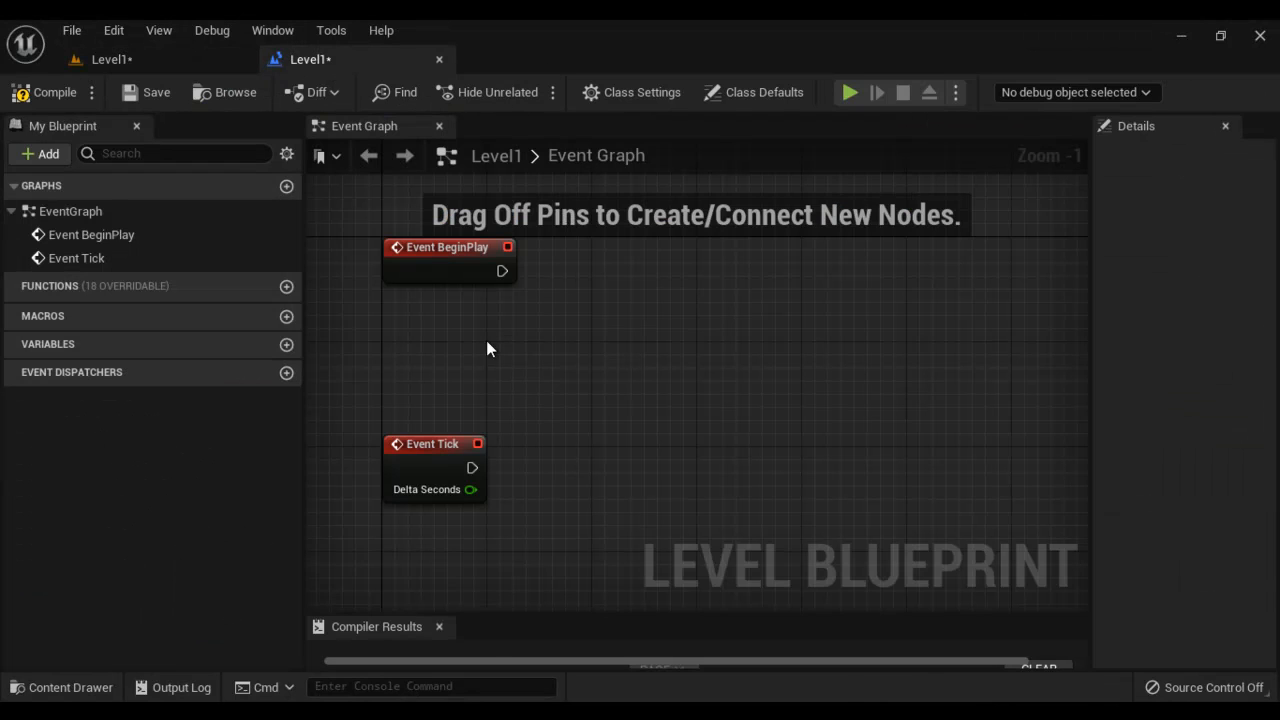
Step: Reference the Cube, add Get Actor Rotation, and promote its result to cubeInitialRotation
right_click(490, 350)
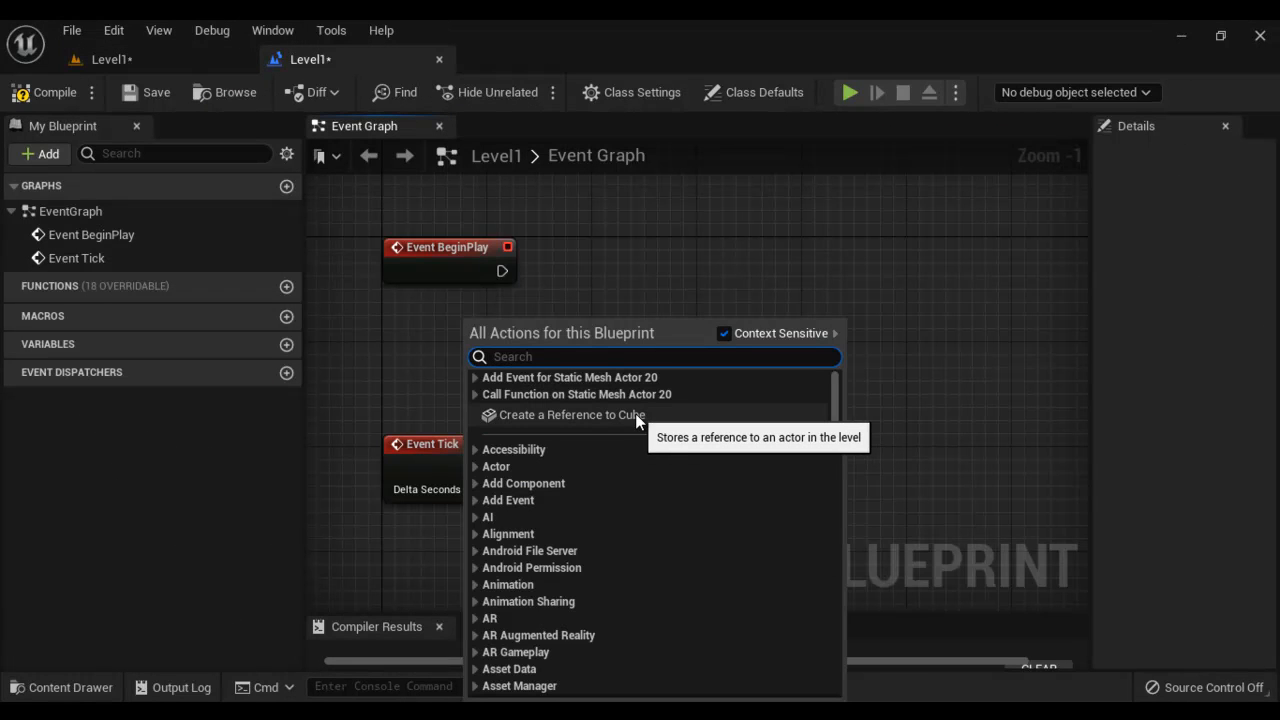
click(571, 414)
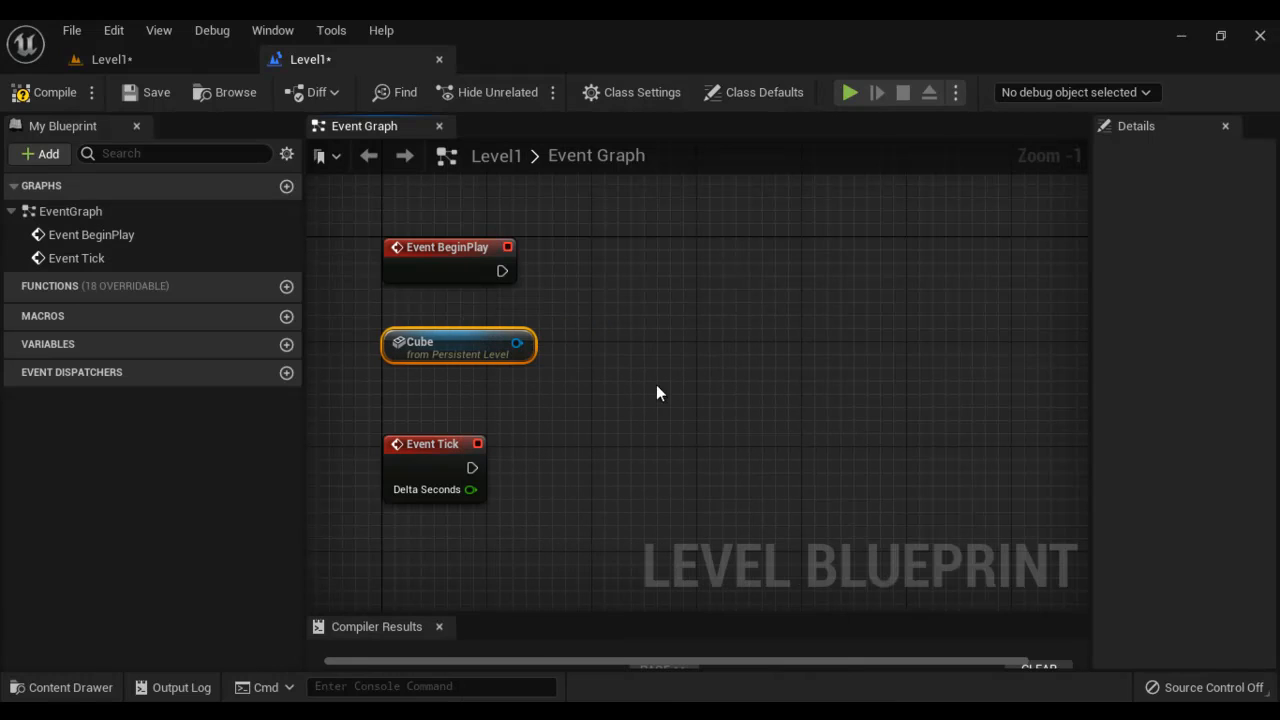
drag(517, 342, 620, 311)
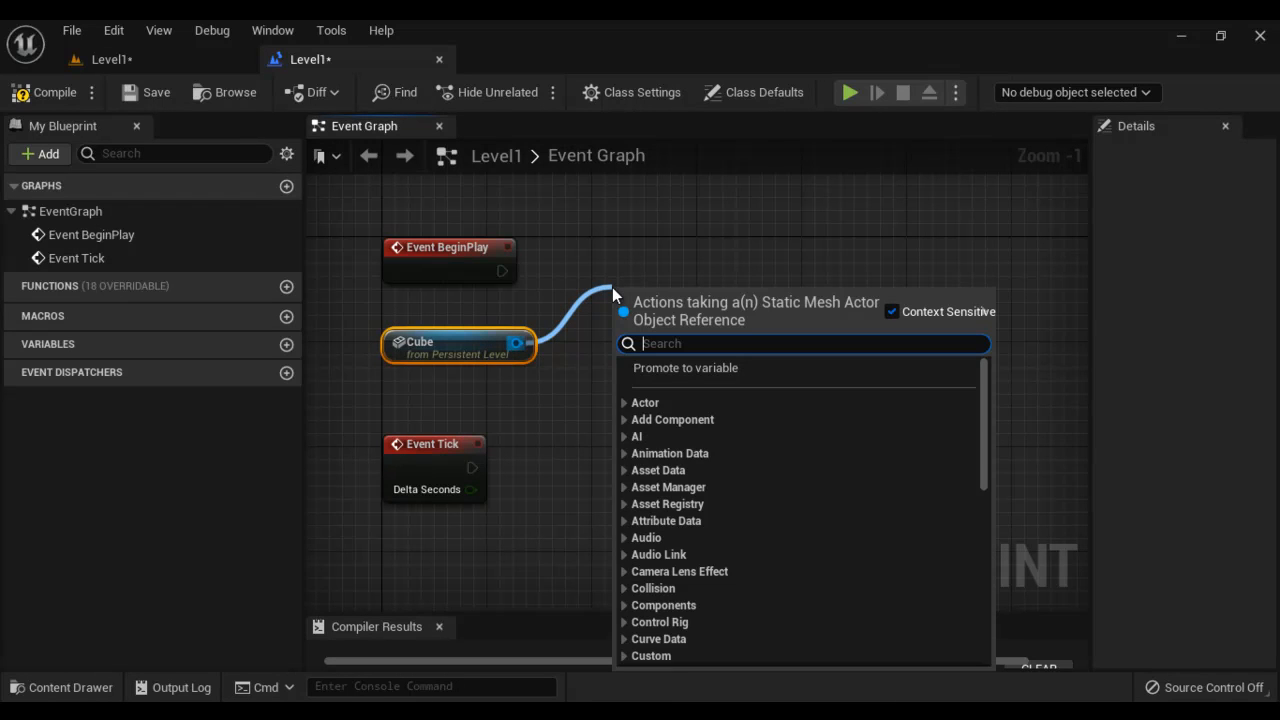
text(get actor)
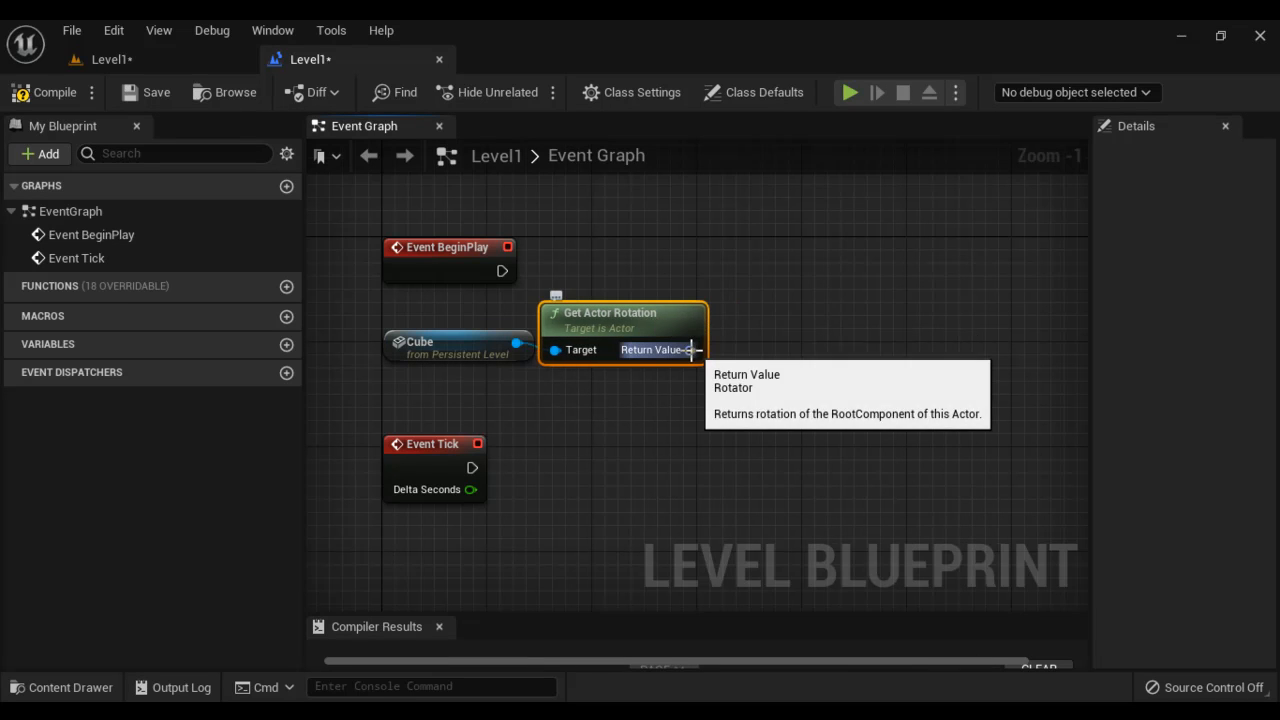
drag(690, 350, 760, 330)
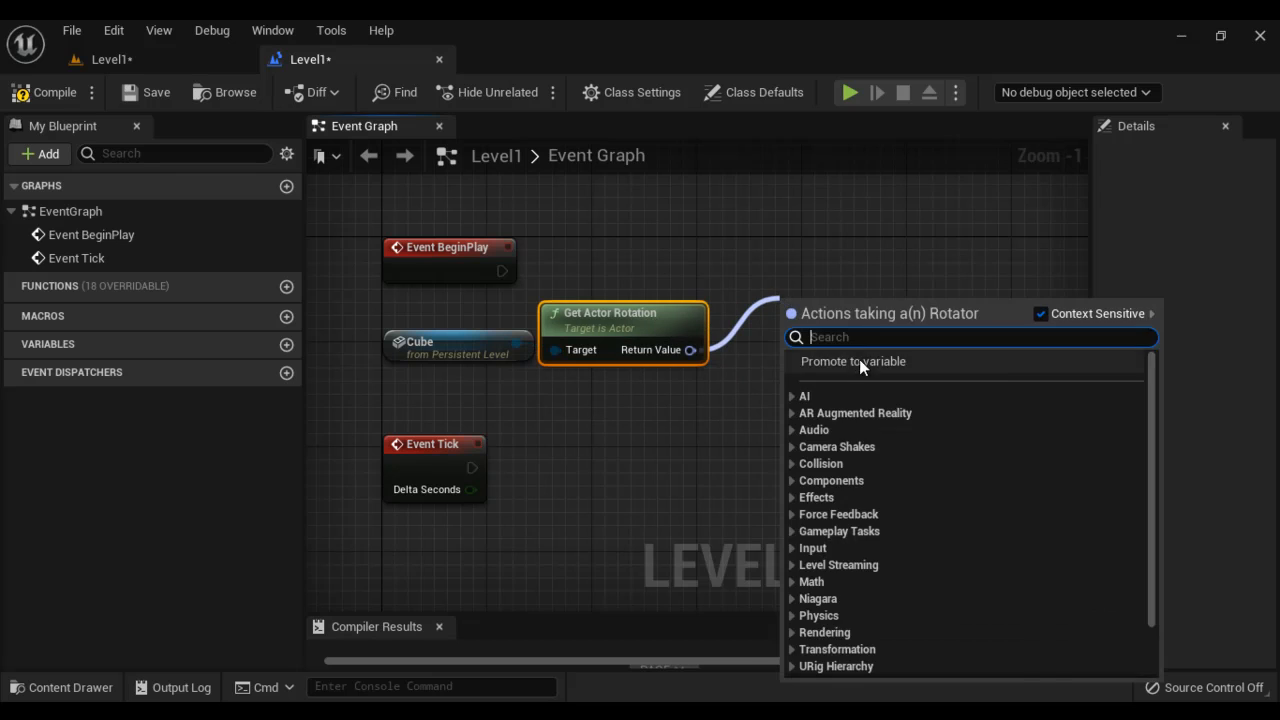
click(853, 361)
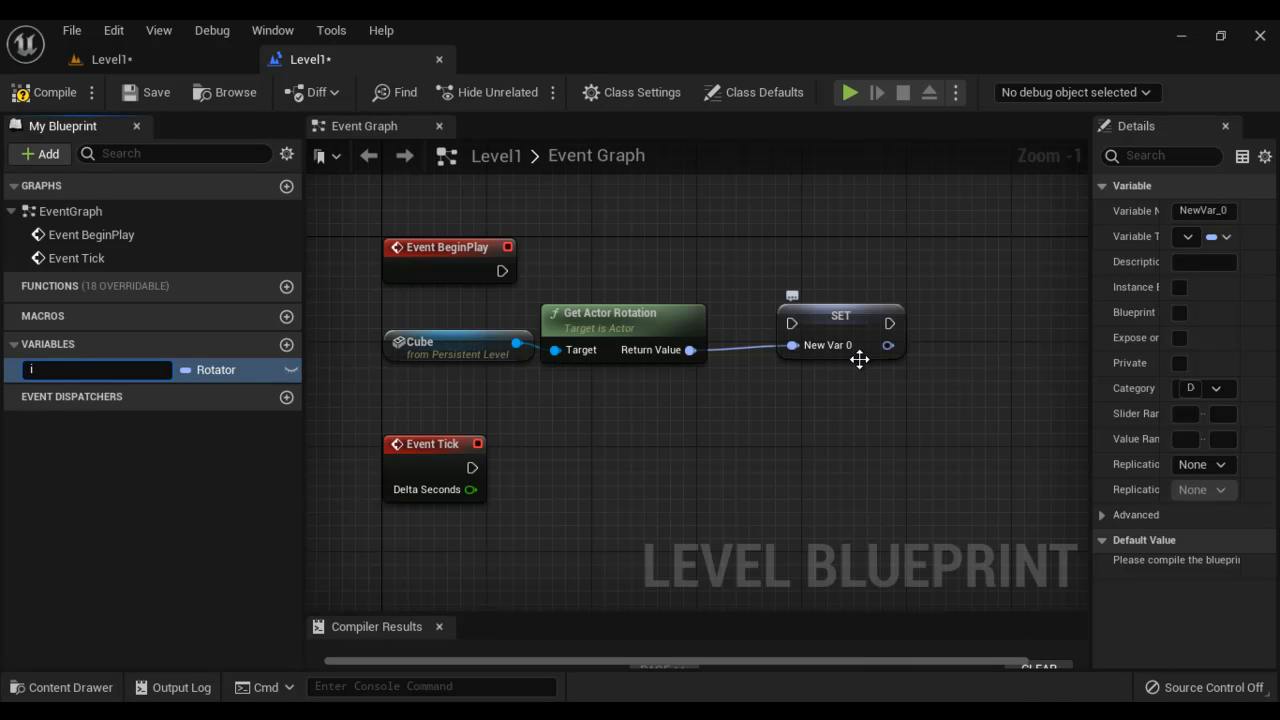
text(cubeIni)
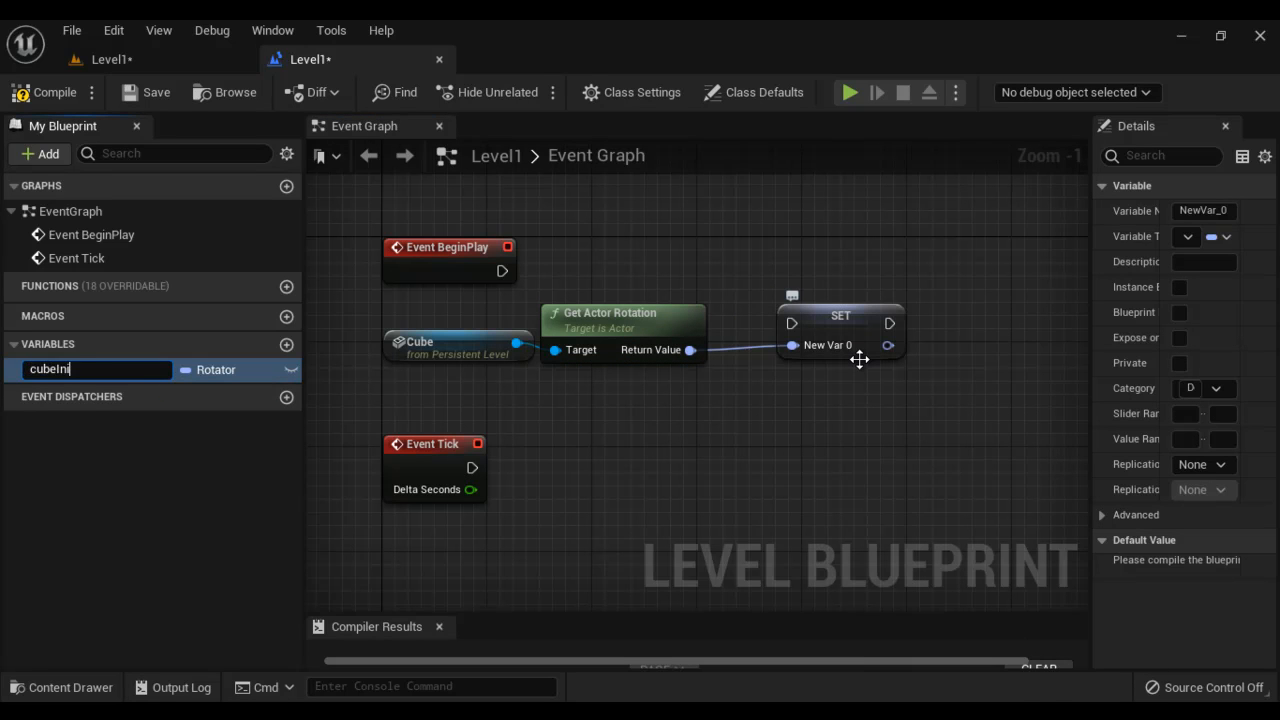
text(tialRotation)
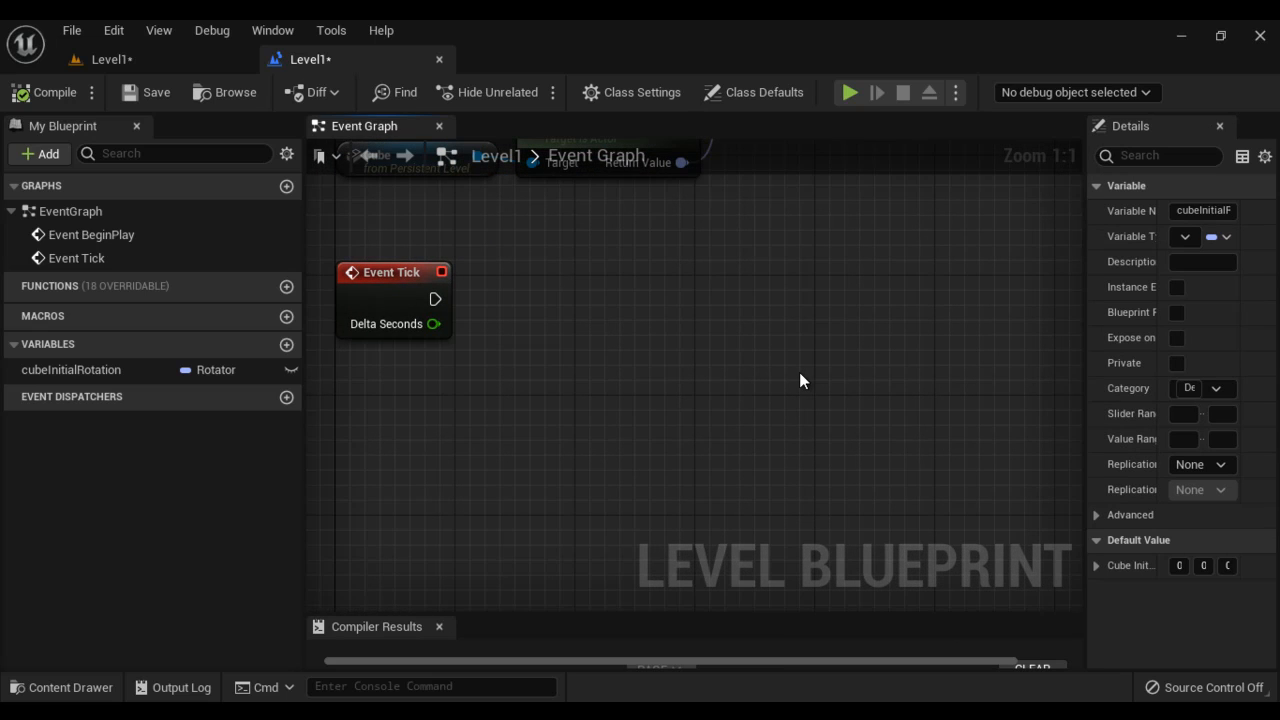
mouse_move(625, 395)
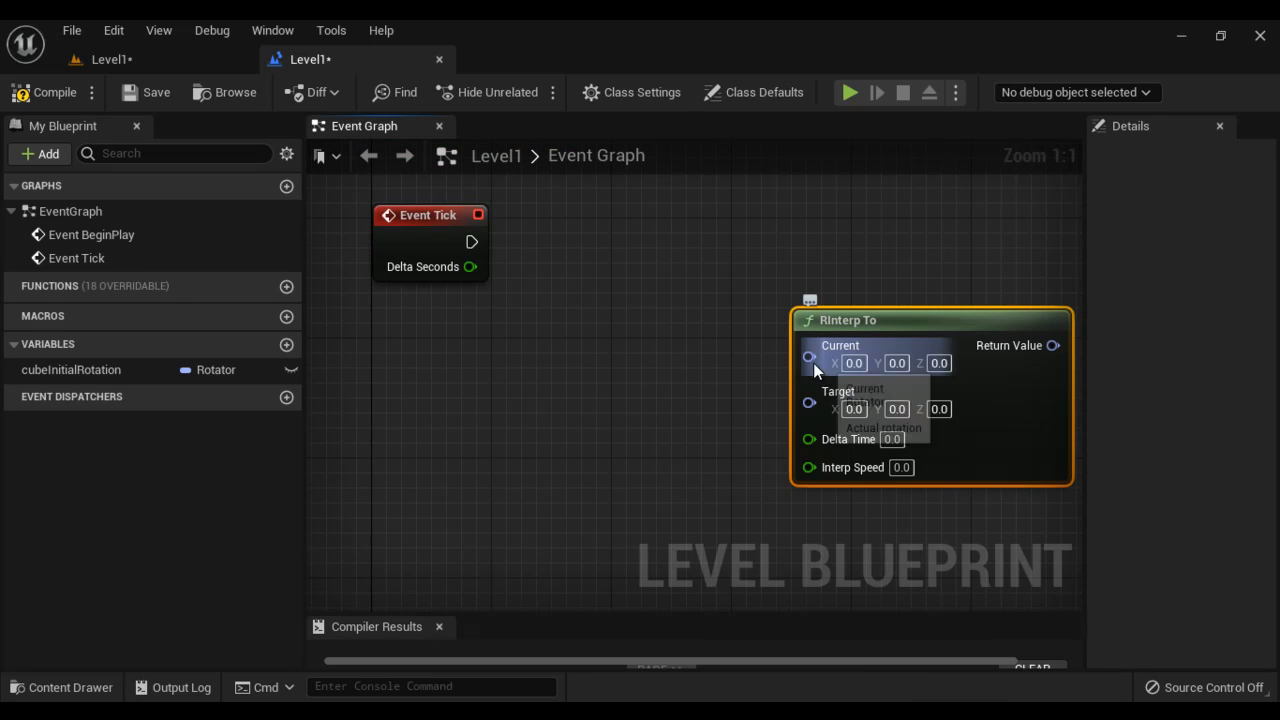
mouse_move(810, 358)
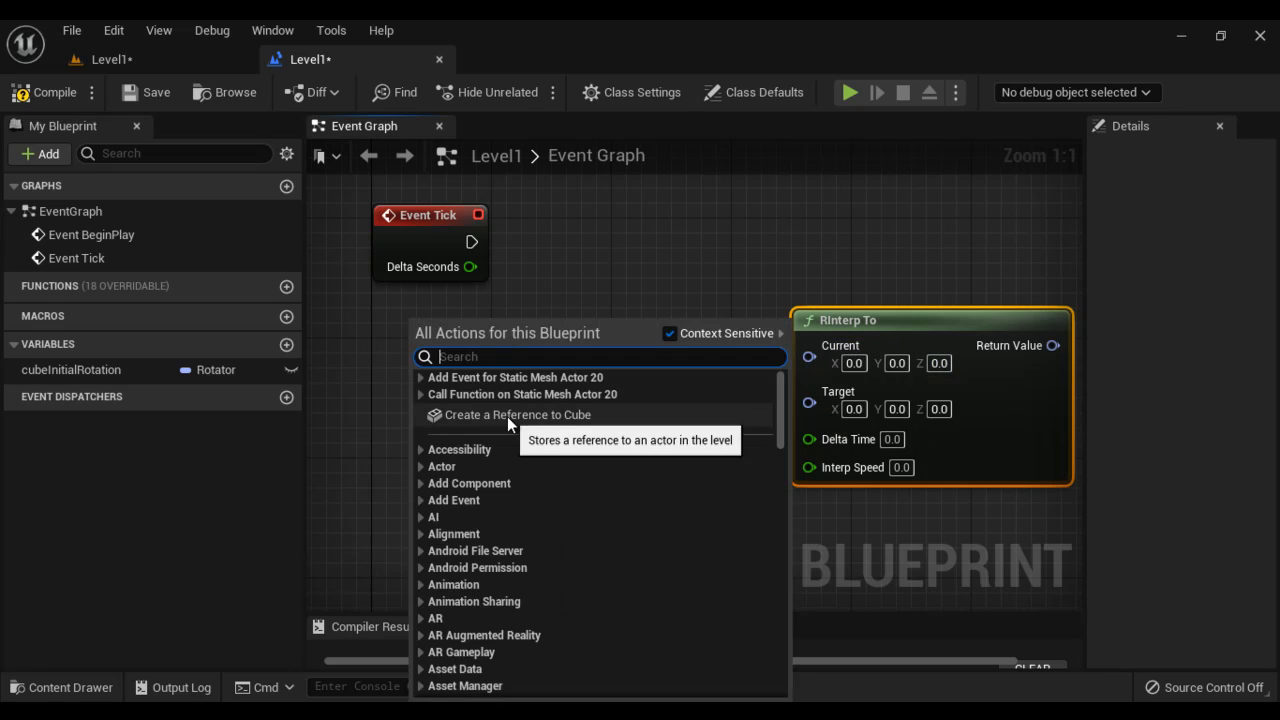
Step: Add another Cube reference whose Get Actor Rotation feeds RInterp To's Current pin
click(518, 414)
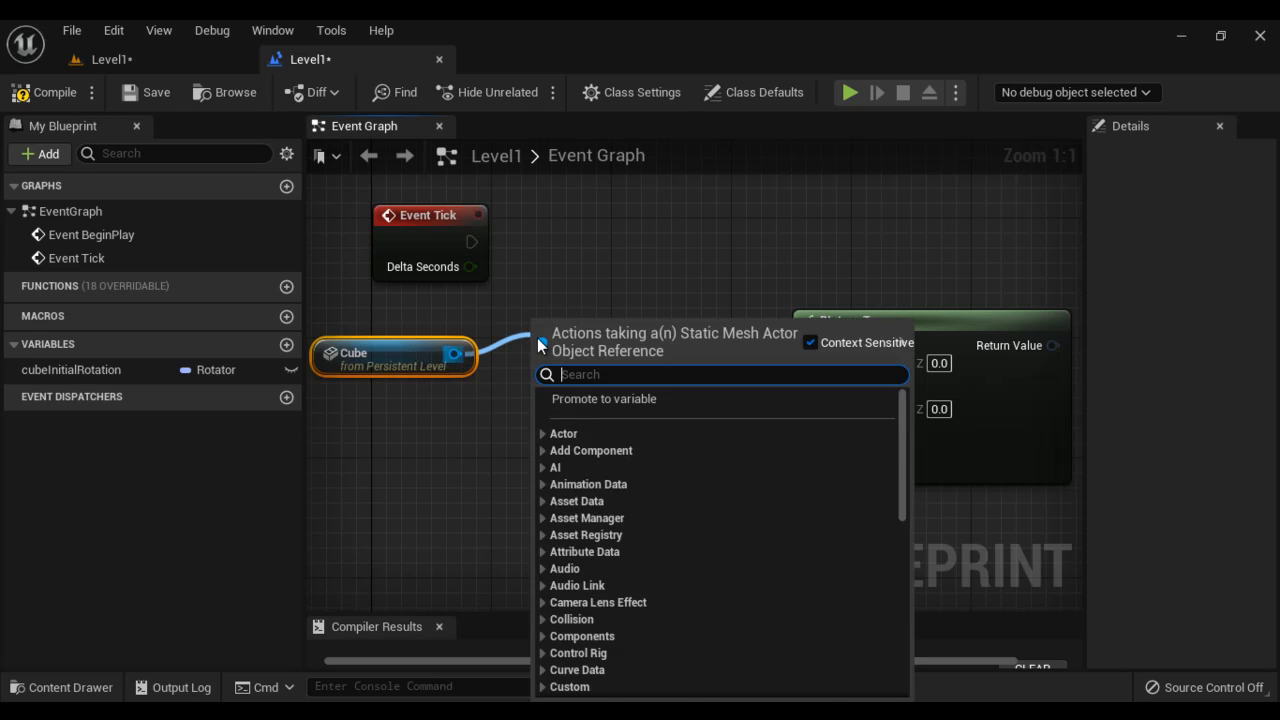
text(get actor)
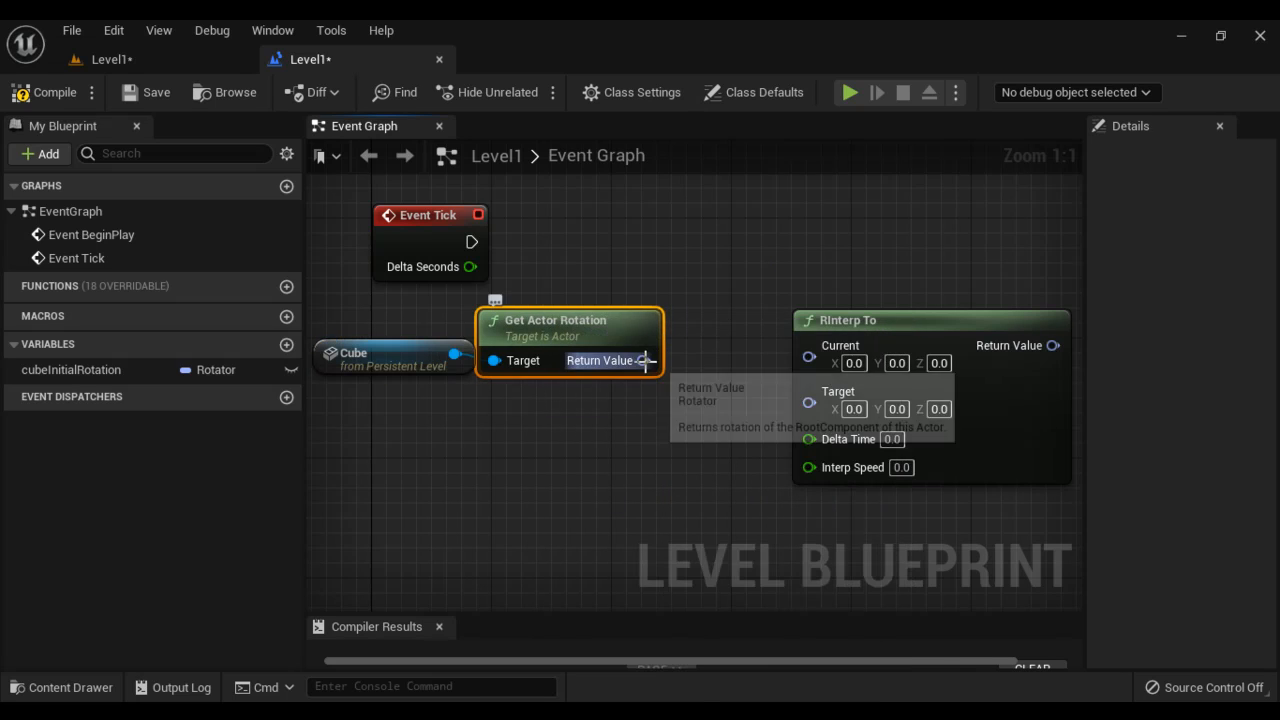
mouse_move(890, 330)
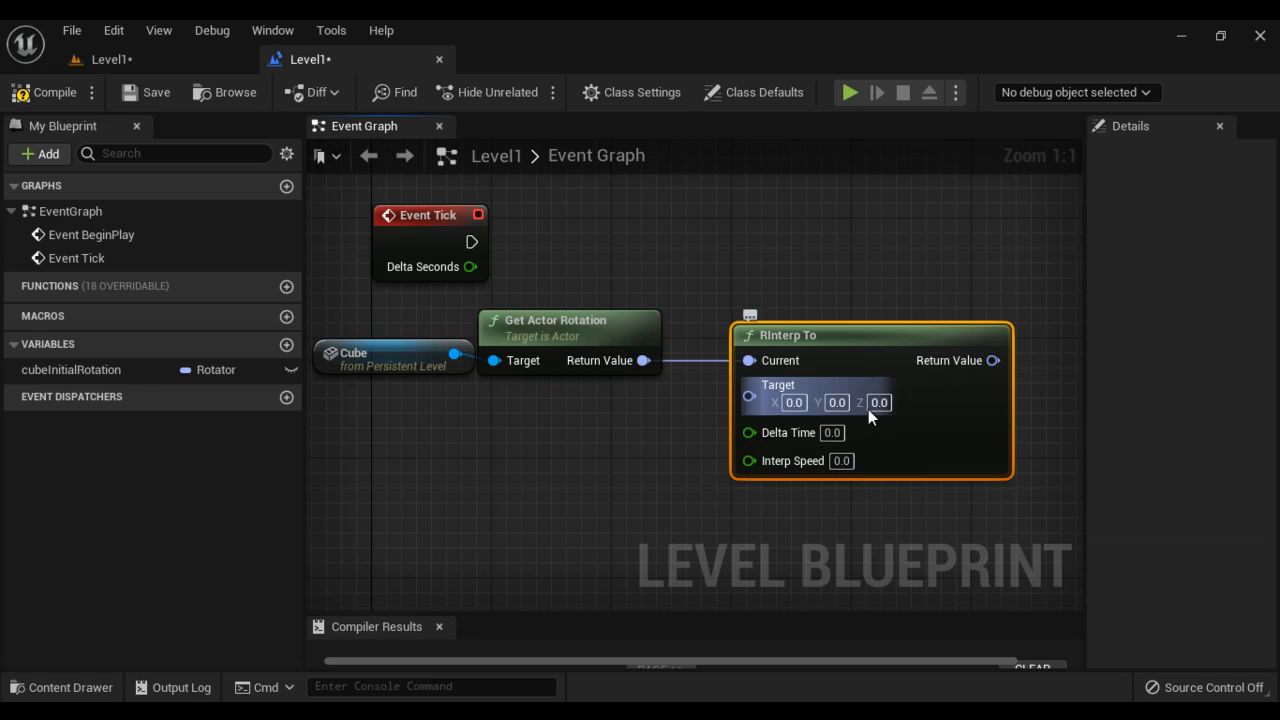
mouse_move(780, 360)
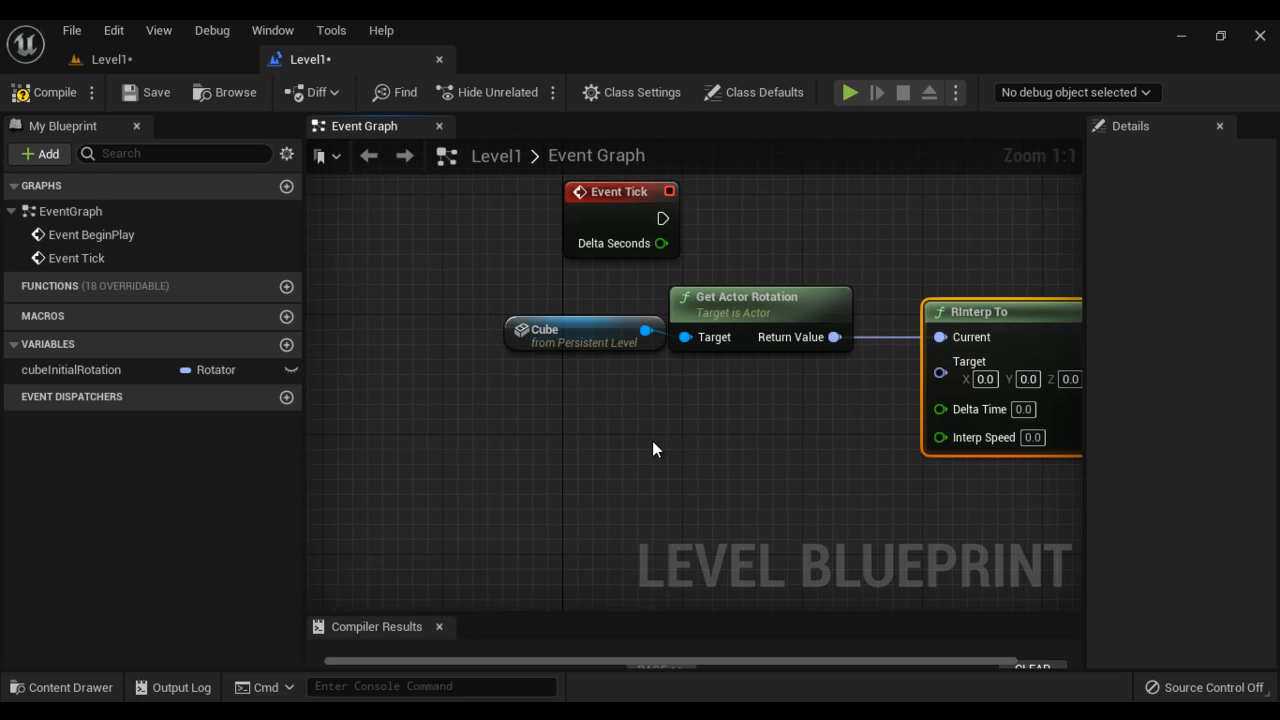
Step: Place a cubeInitialRotation getter feeding a new Combine Rotators node for the 180° Z target
click(70, 370)
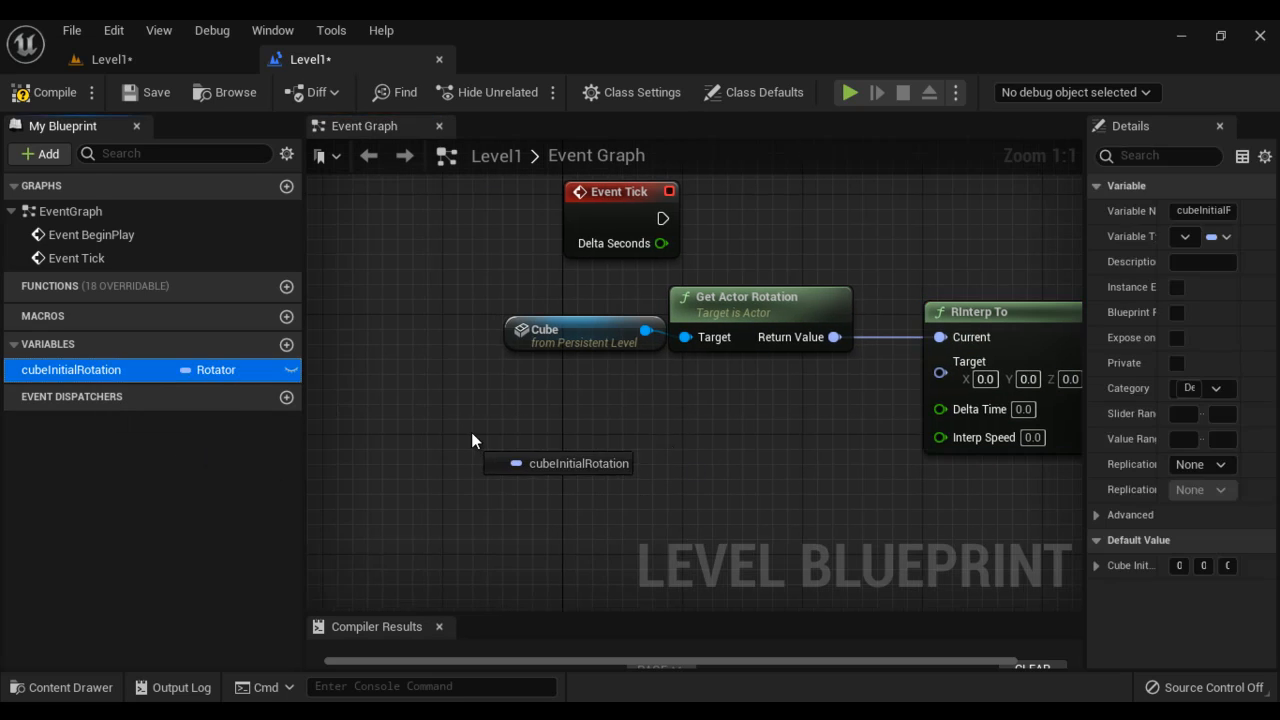
click(558, 463)
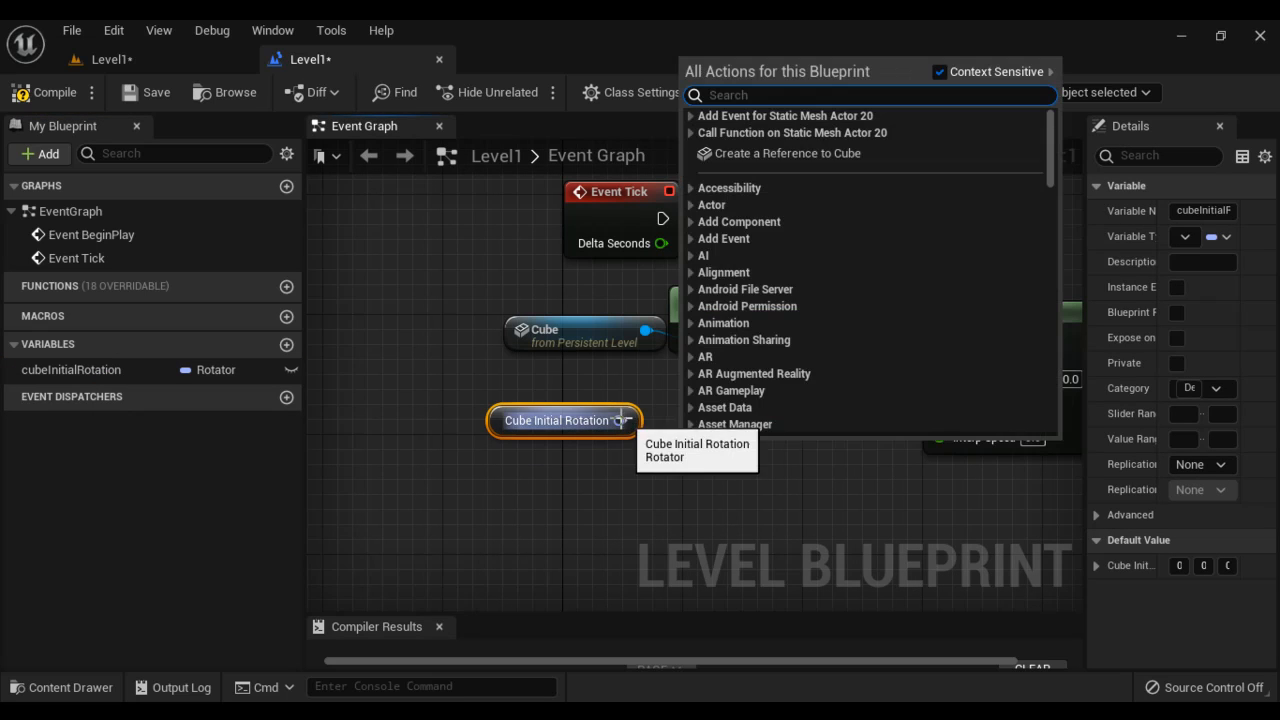
text(comb)
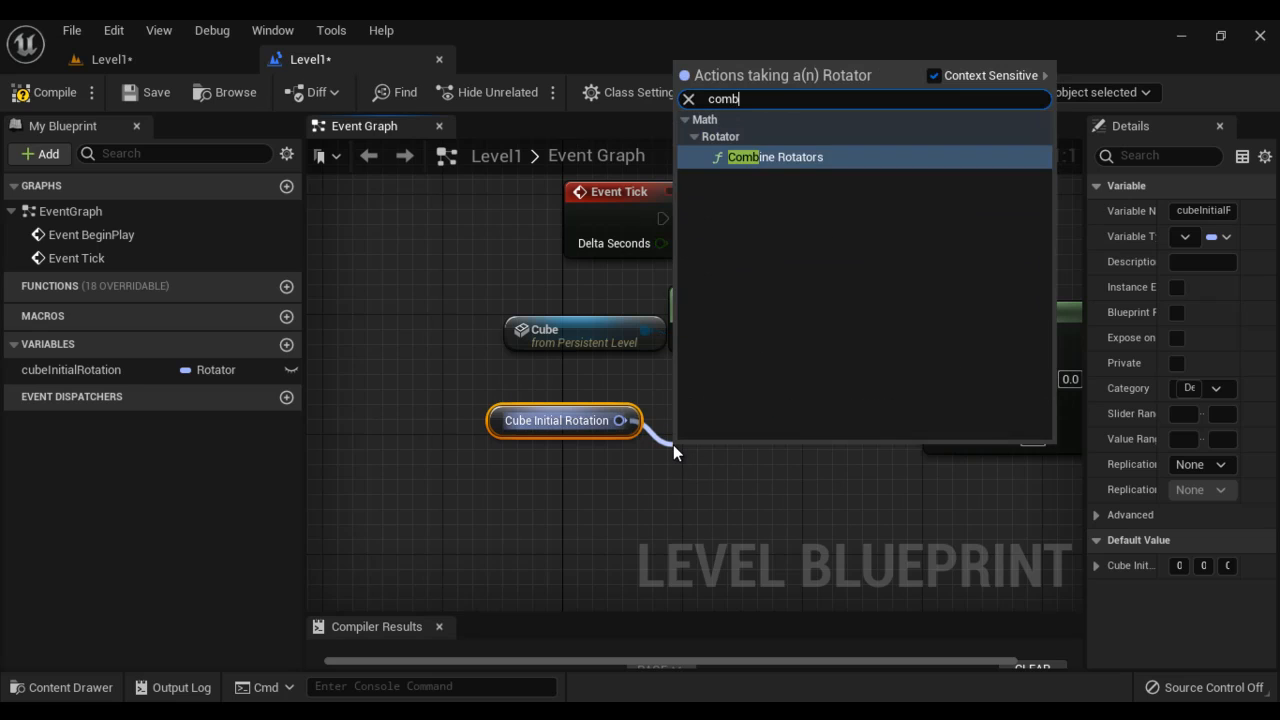
click(775, 157)
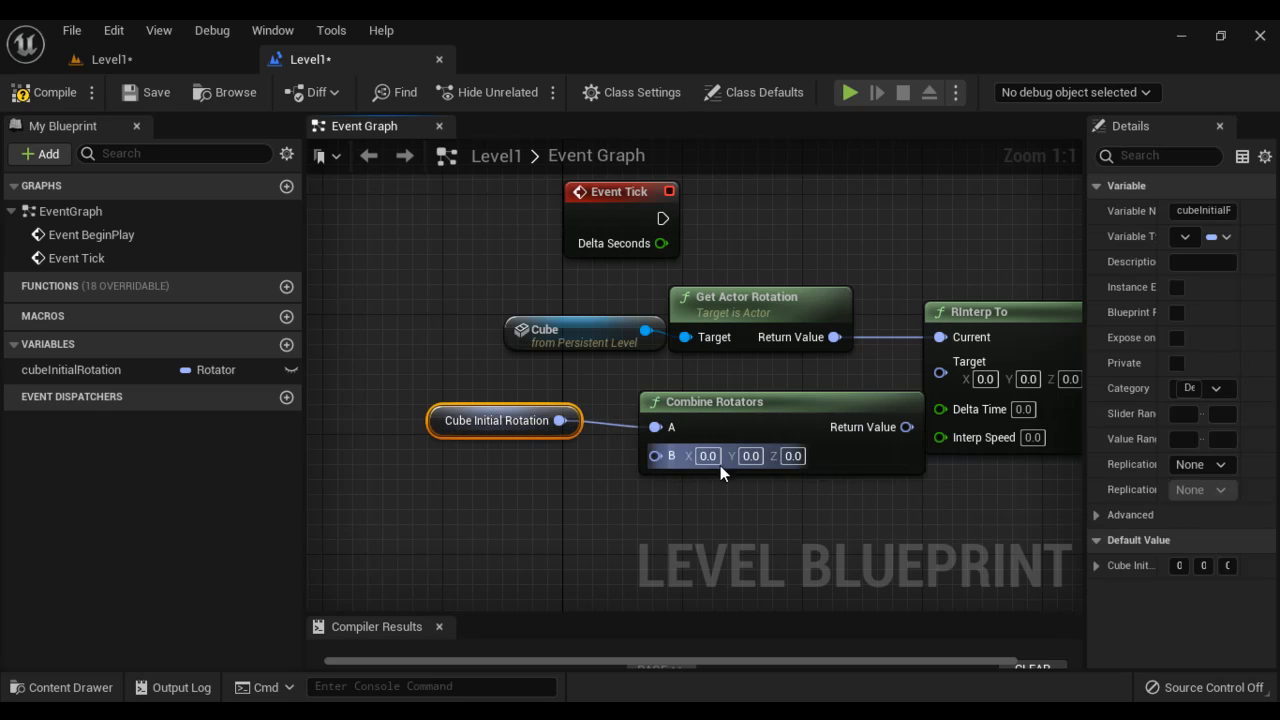
mouse_move(750, 456)
text(2)
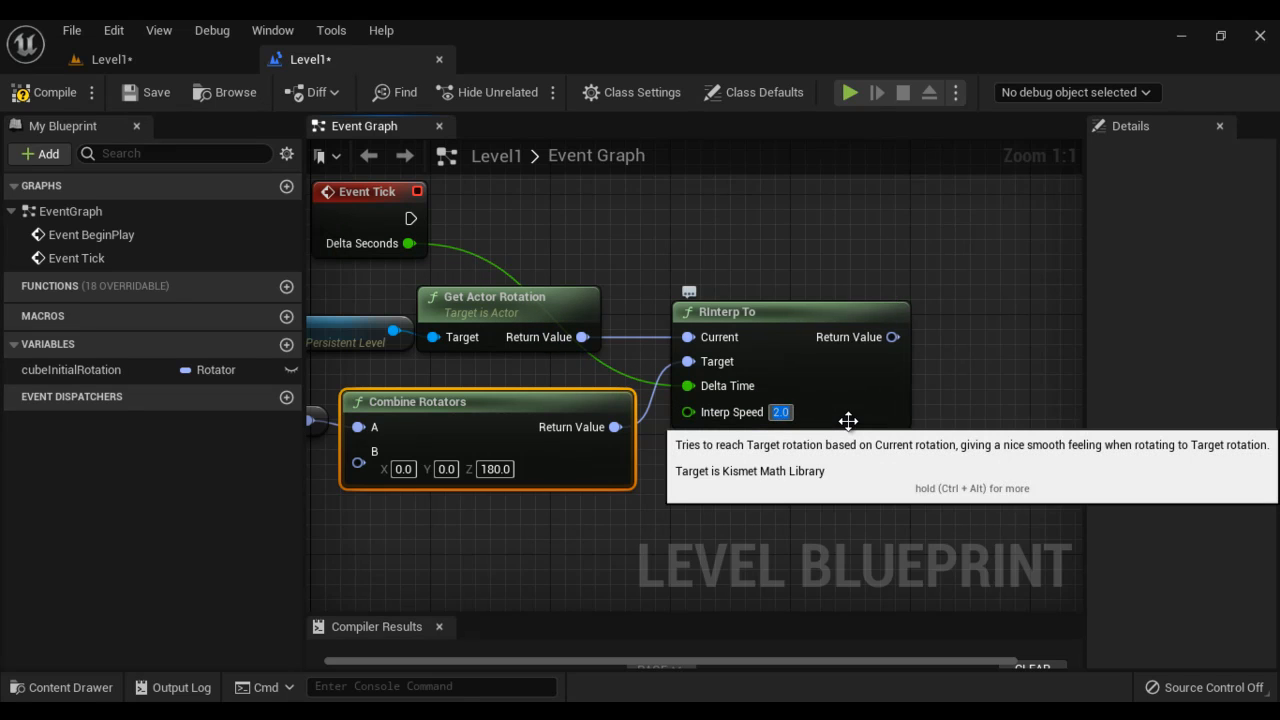
Step: Add a Cube reference with Set Actor Rotation, driven by Event Tick and RInterp To's result
right_click(757, 264)
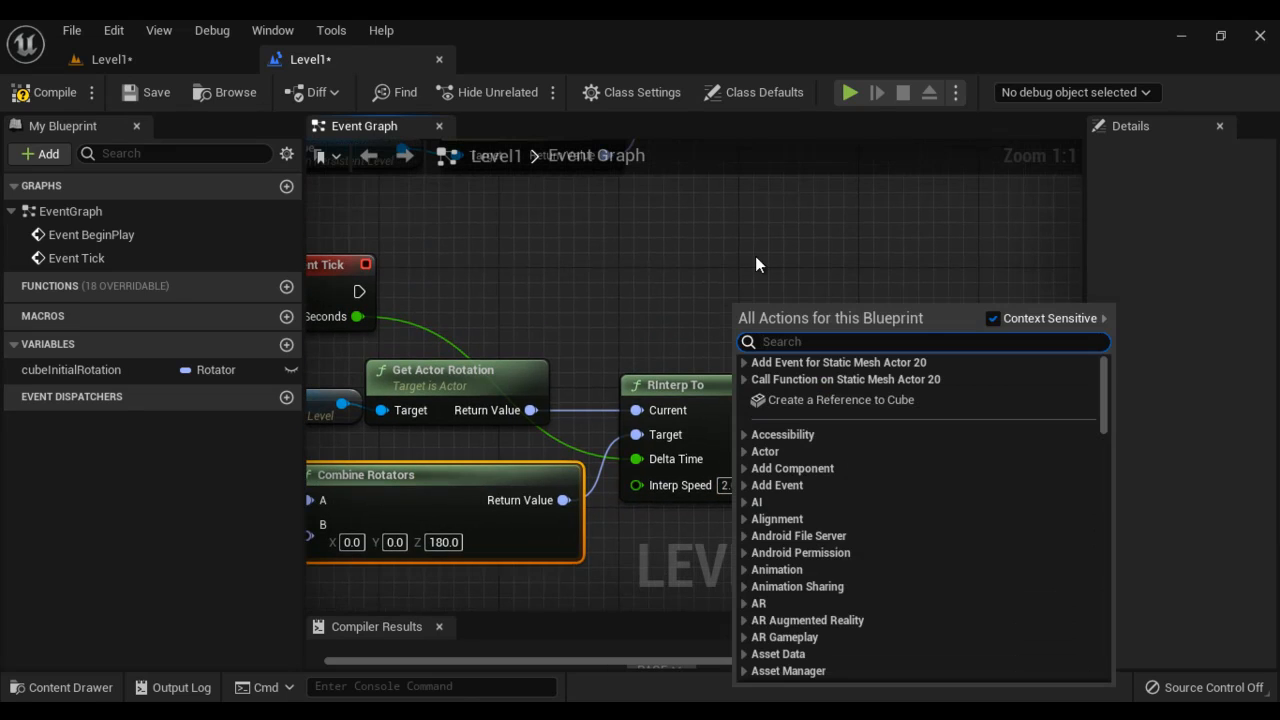
click(841, 400)
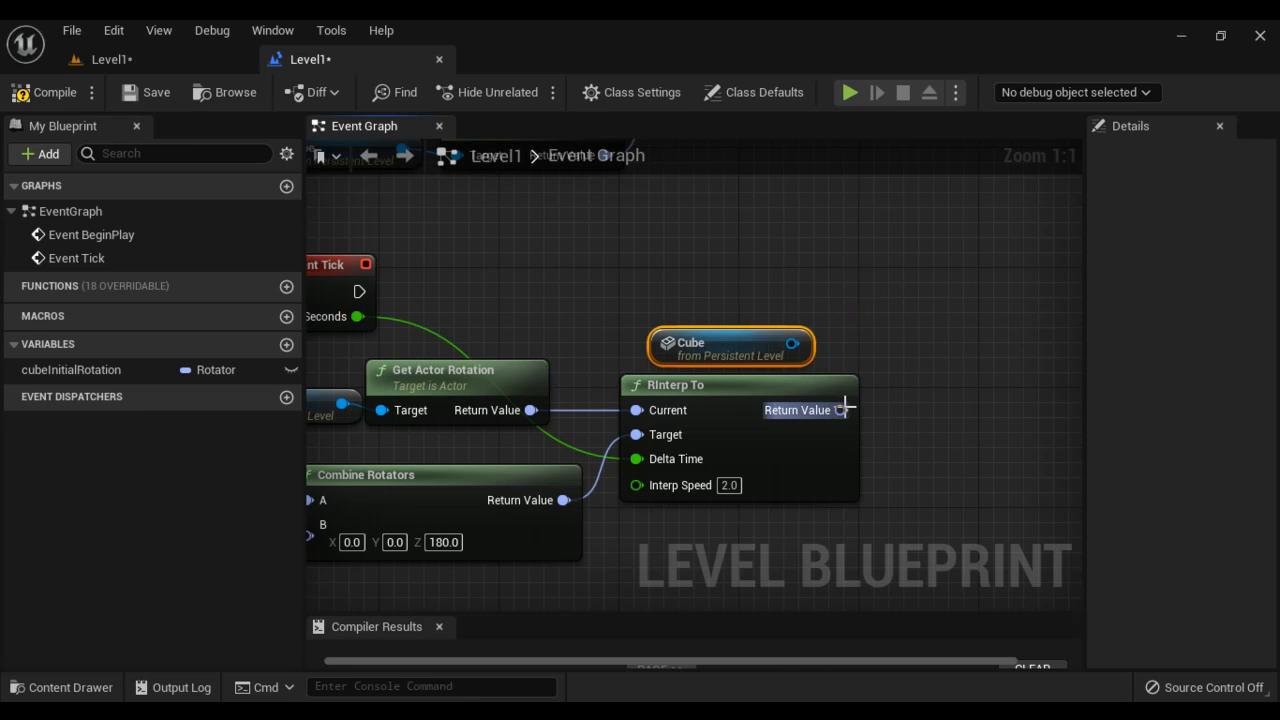
mouse_move(795, 344)
text(set acto)
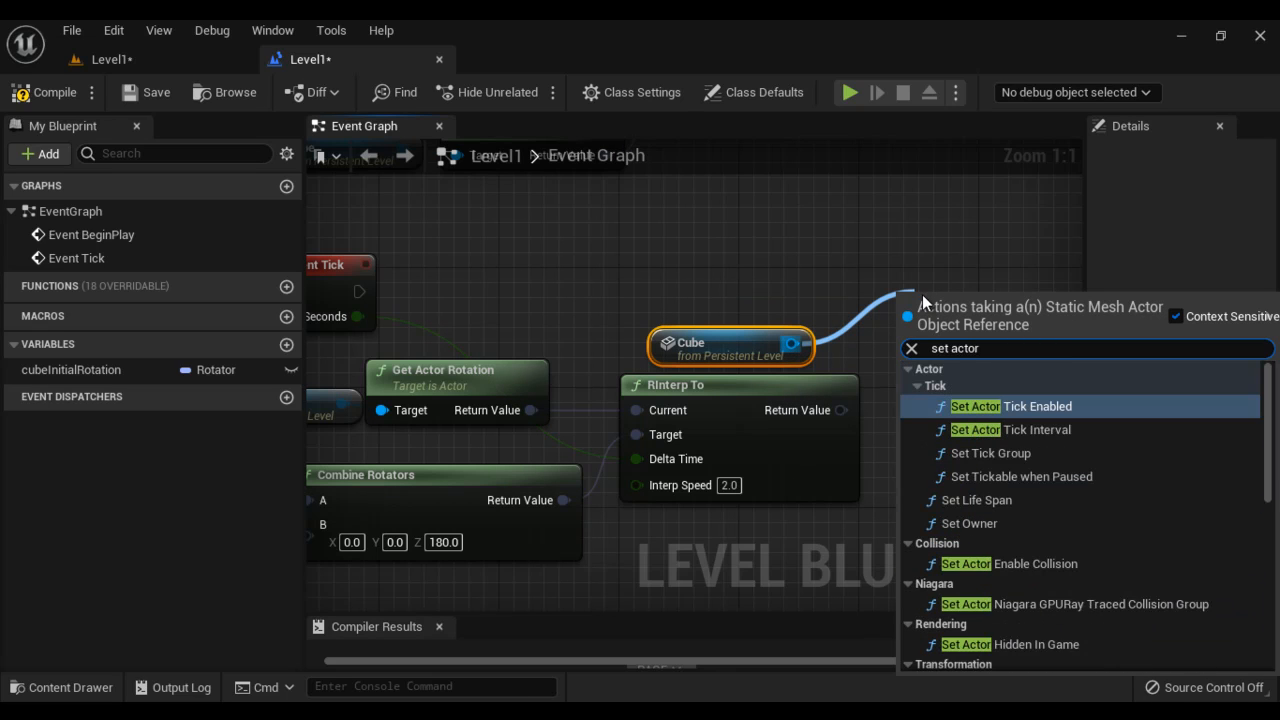
text(ro)
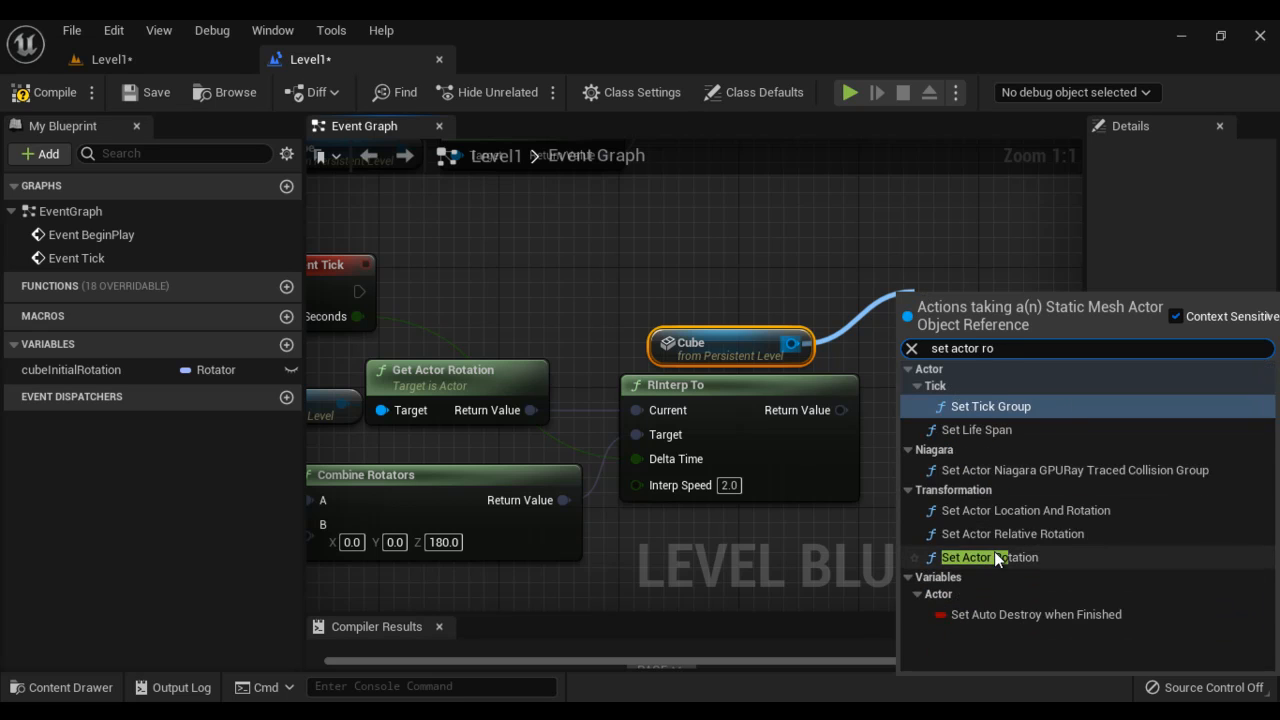
click(988, 557)
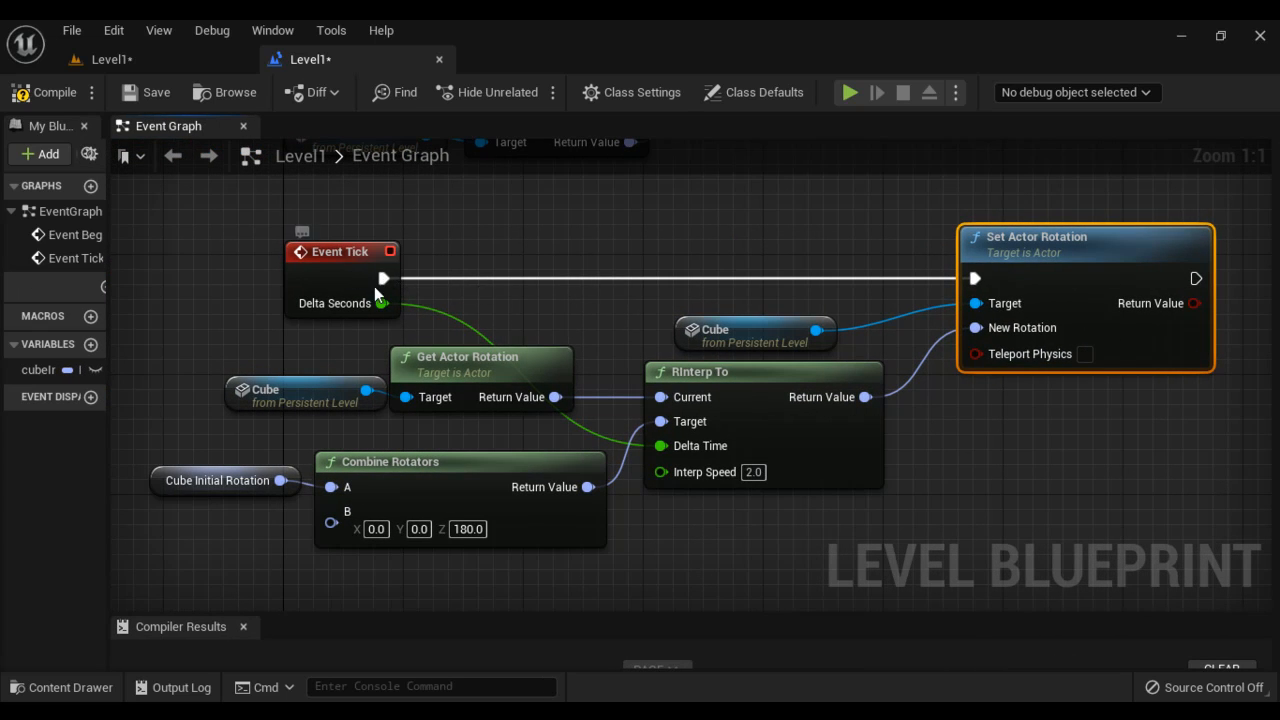
mouse_move(383, 278)
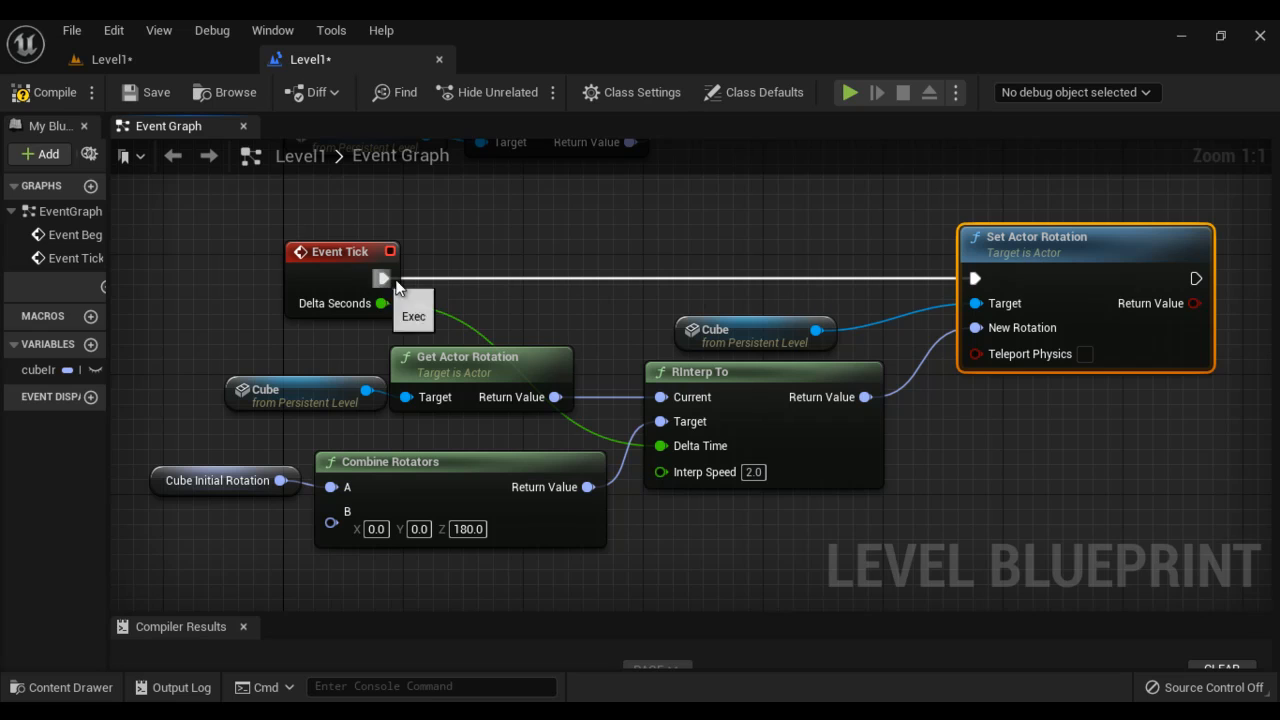
mouse_move(703, 377)
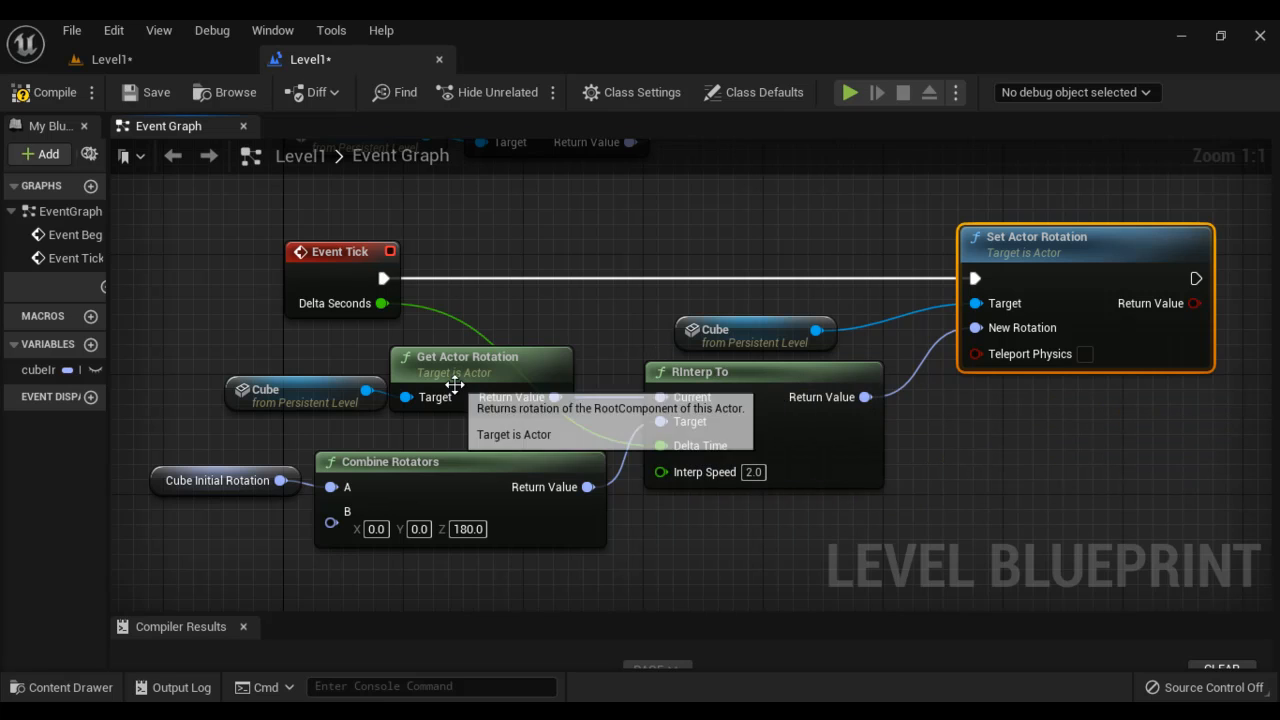
mouse_move(670, 458)
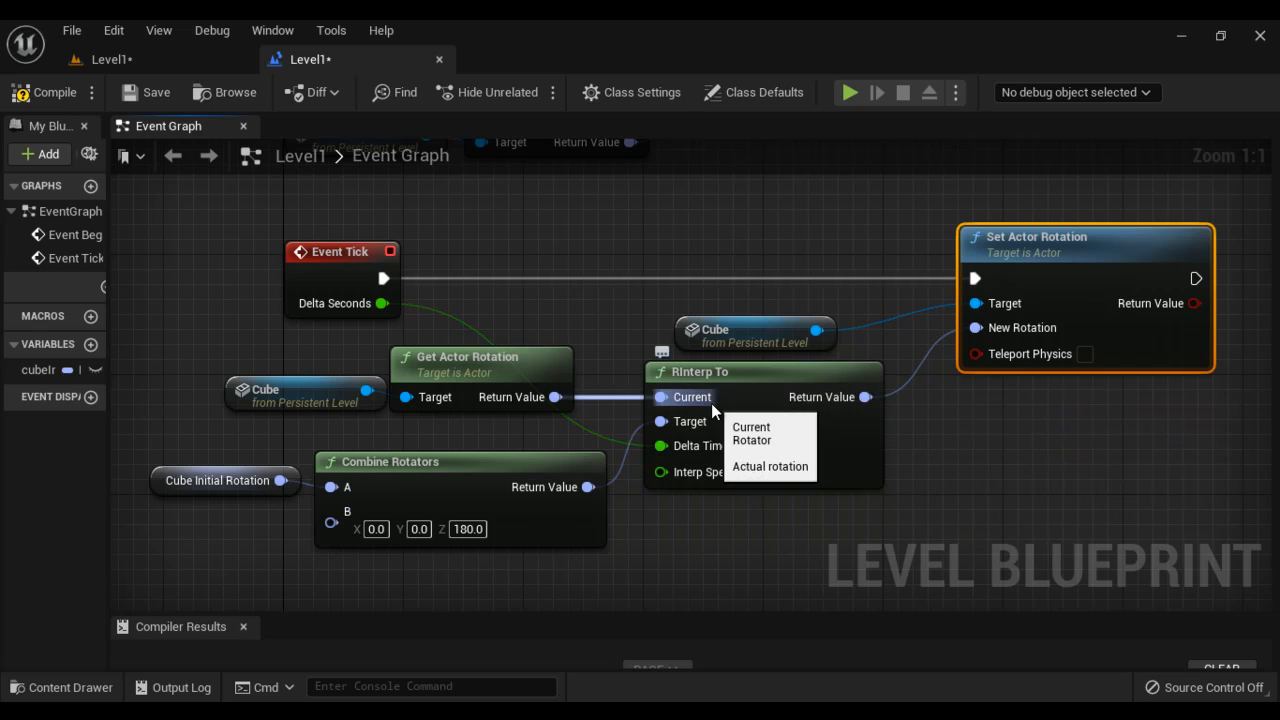
mouse_move(836, 407)
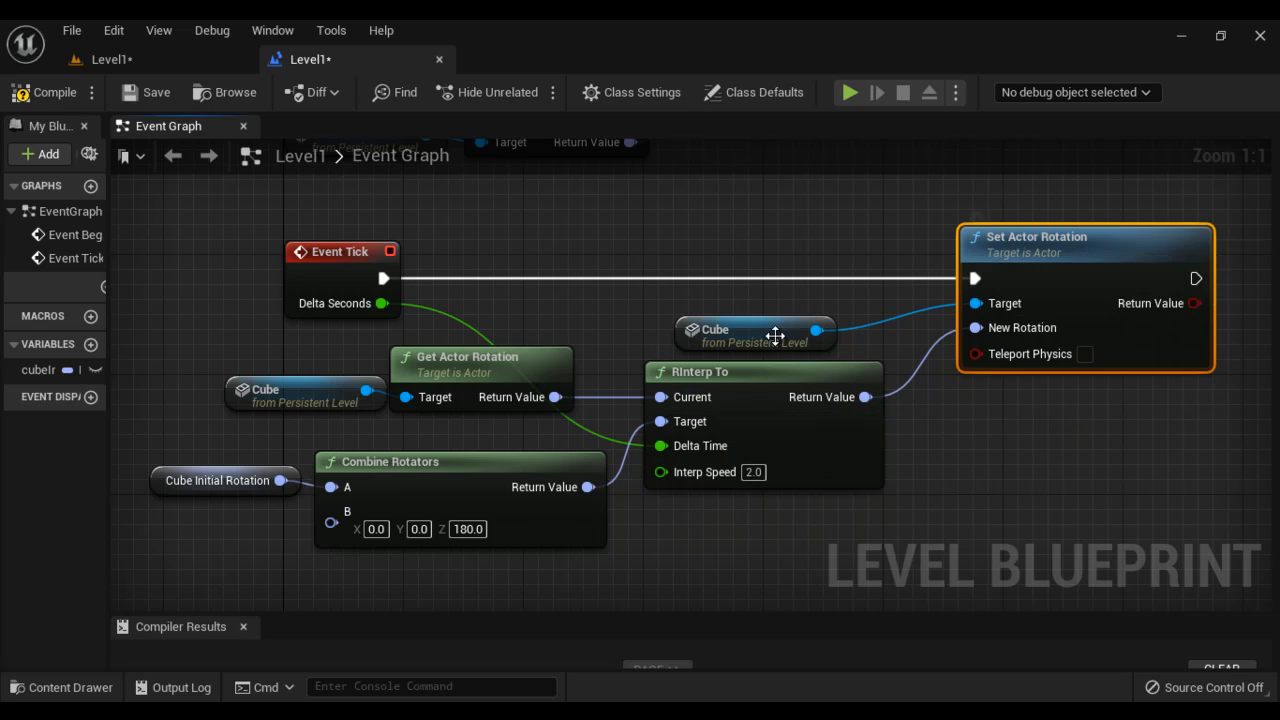
mouse_move(757, 450)
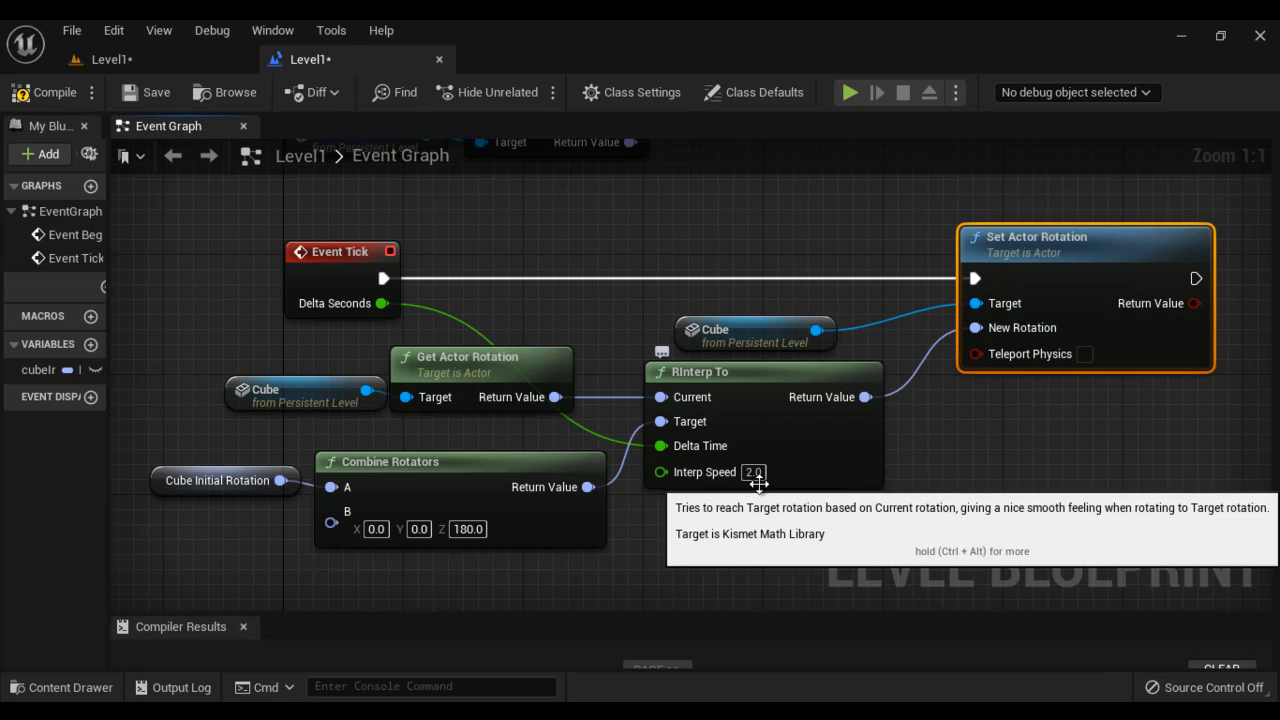
mouse_move(692, 397)
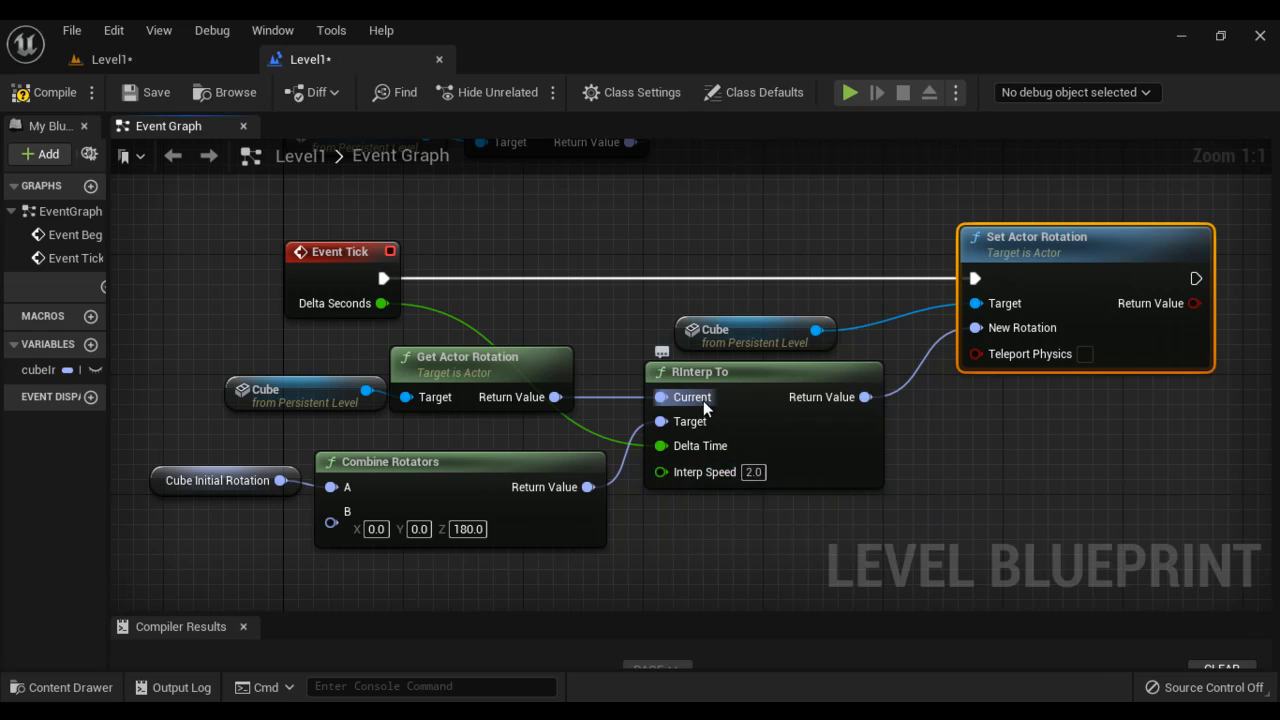
mouse_move(700, 410)
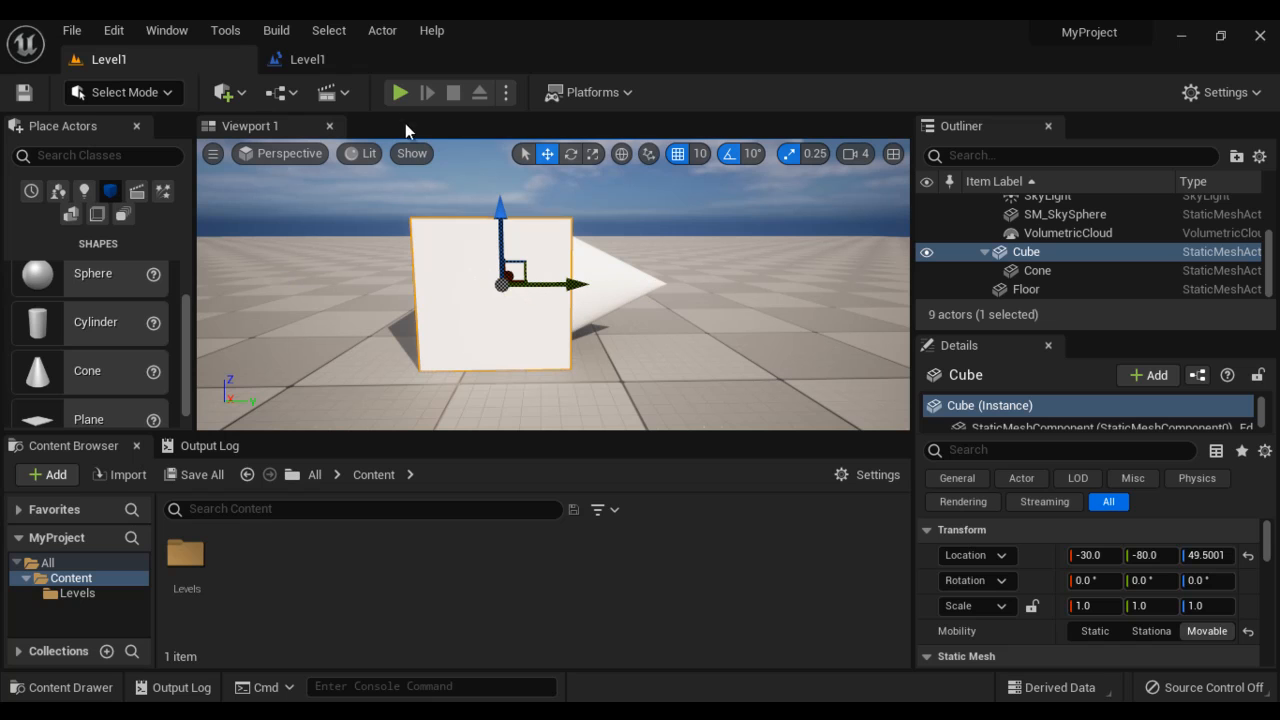
Step: Simulate the smooth rotation, then recompile with Combine Rotators B Z set to 90
click(399, 92)
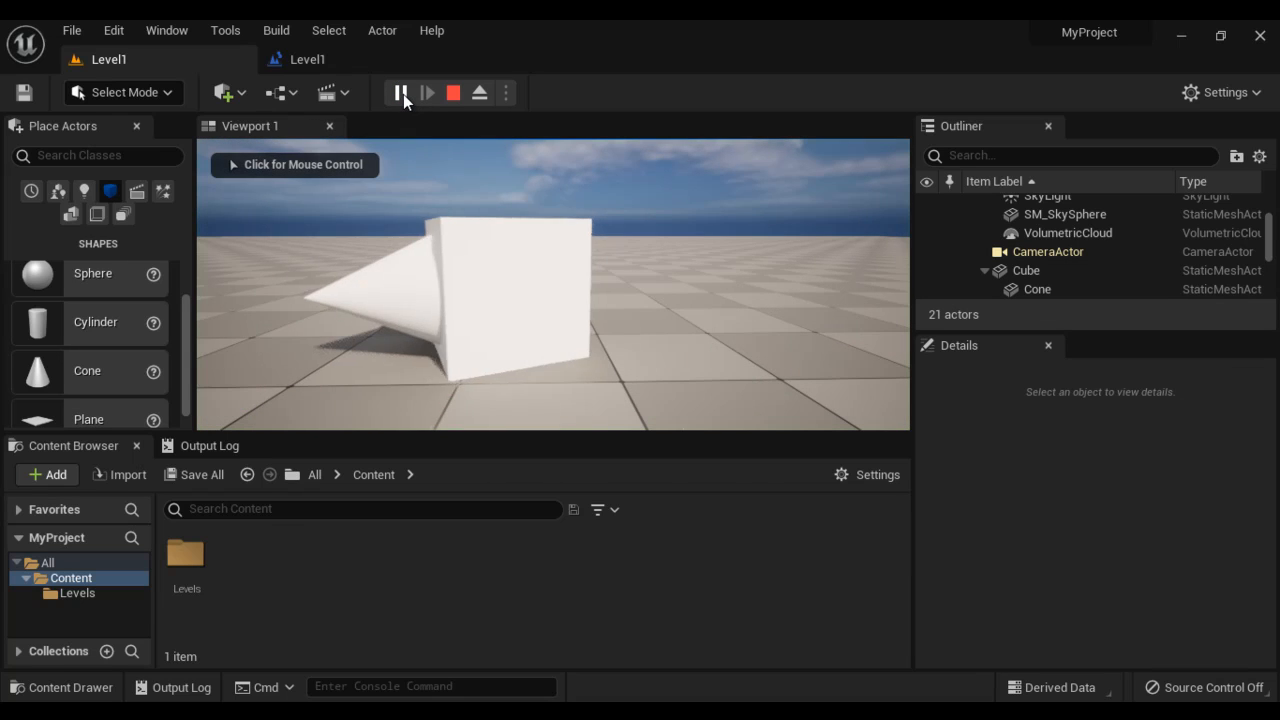
click(452, 92)
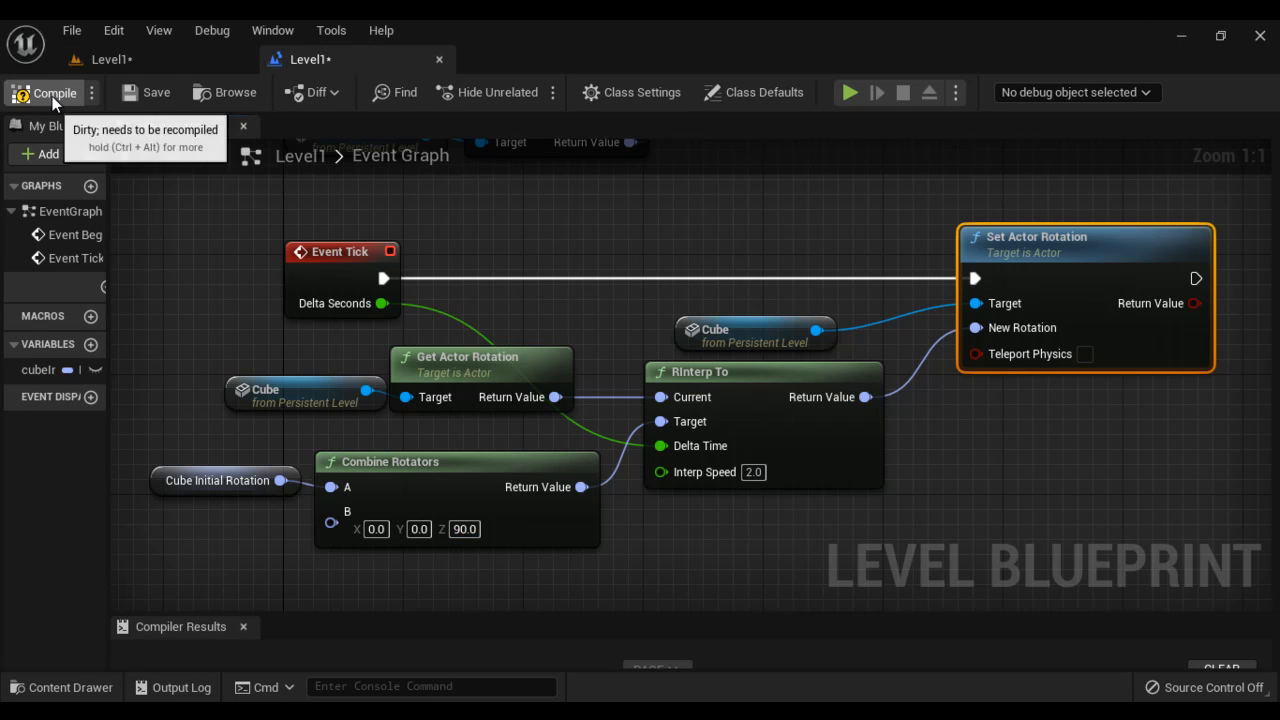
click(849, 92)
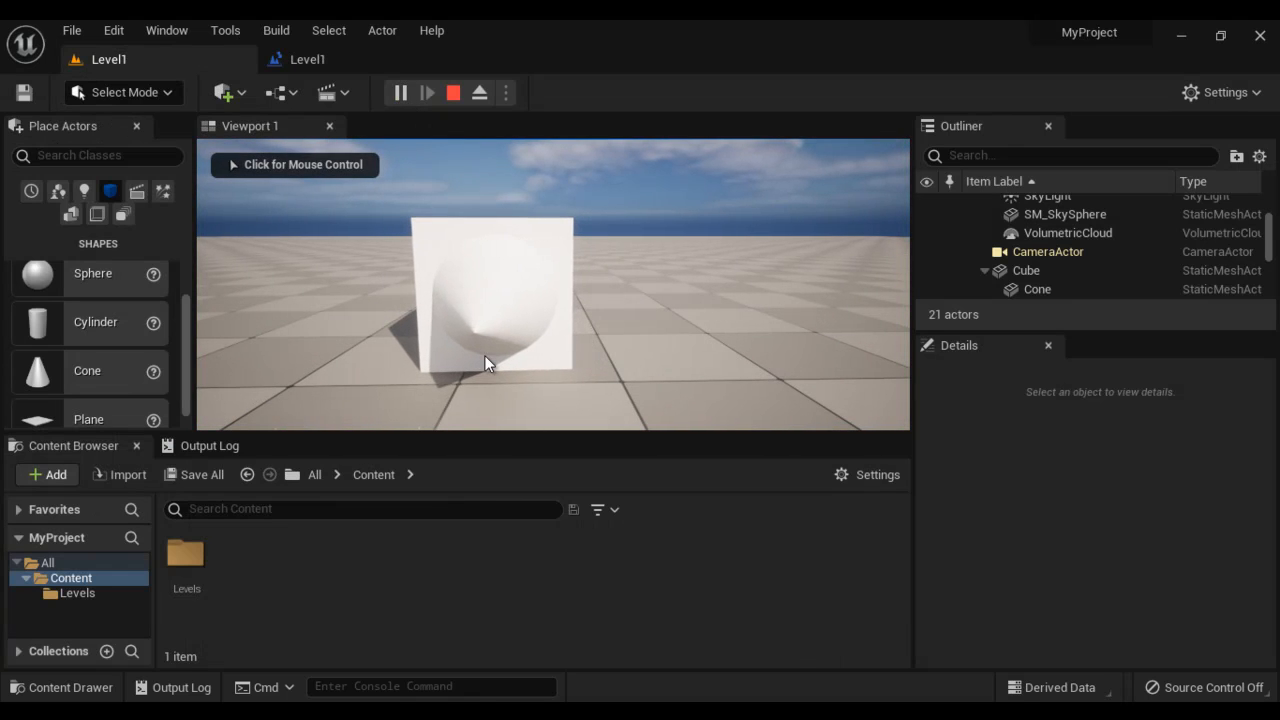
mouse_move(453, 93)
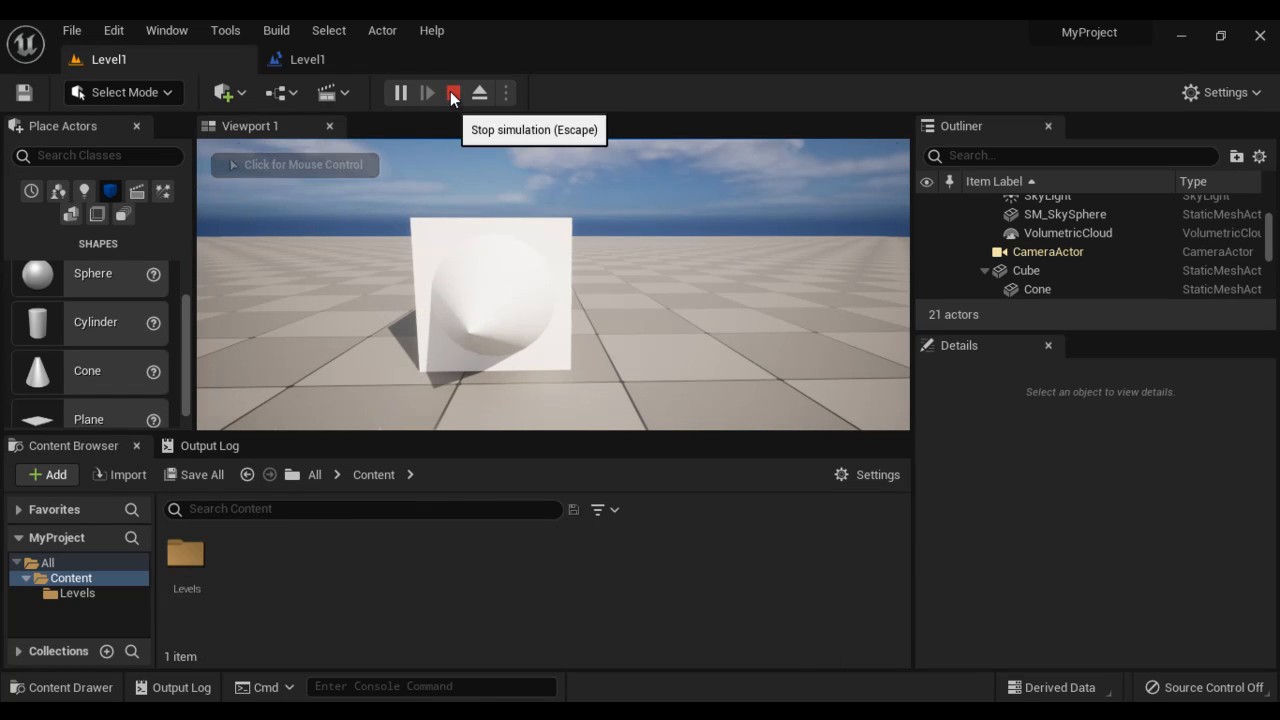
Step: Set Combine Rotators B Z to -90.0, compile, and simulate again
click(453, 92)
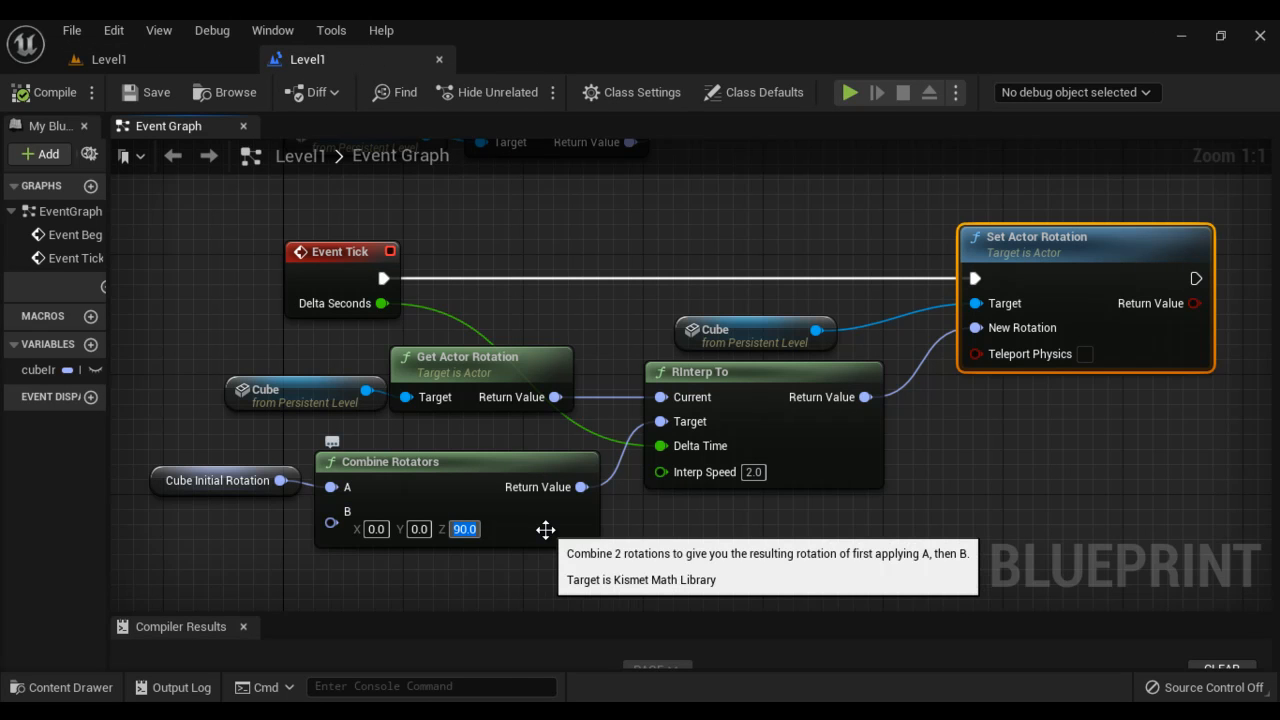
text(-90.0)
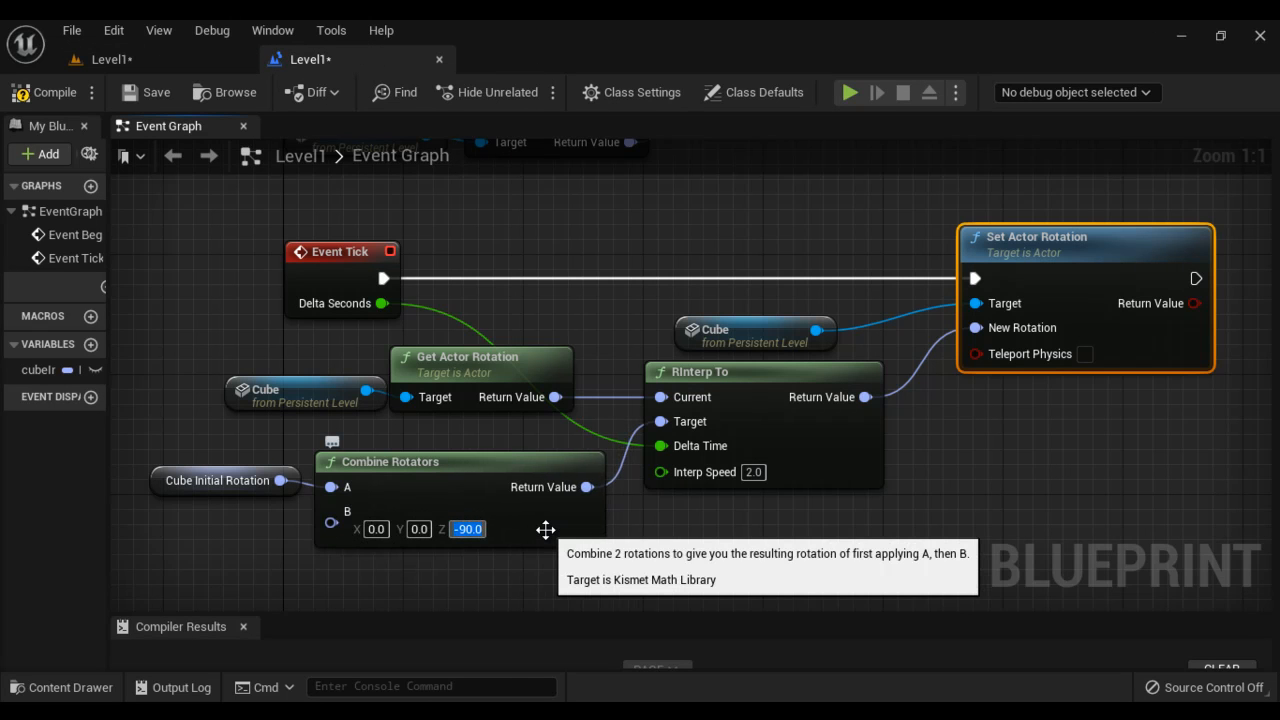
click(108, 59)
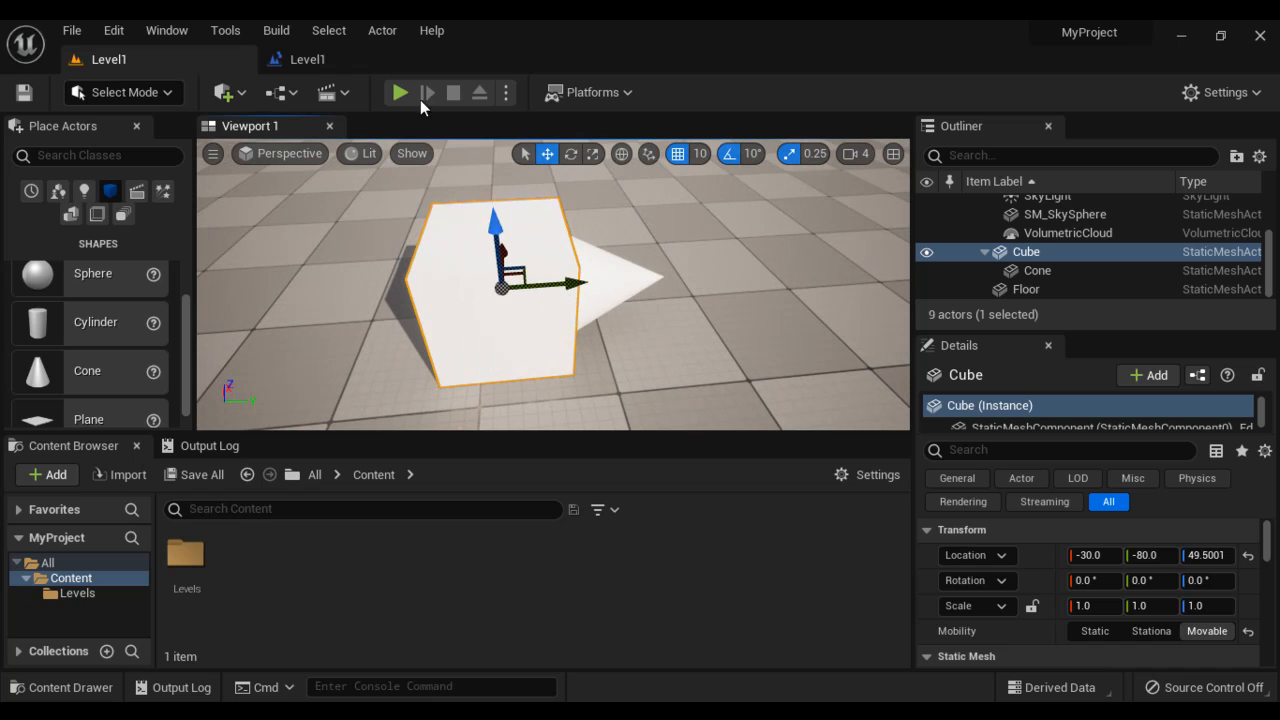
click(399, 92)
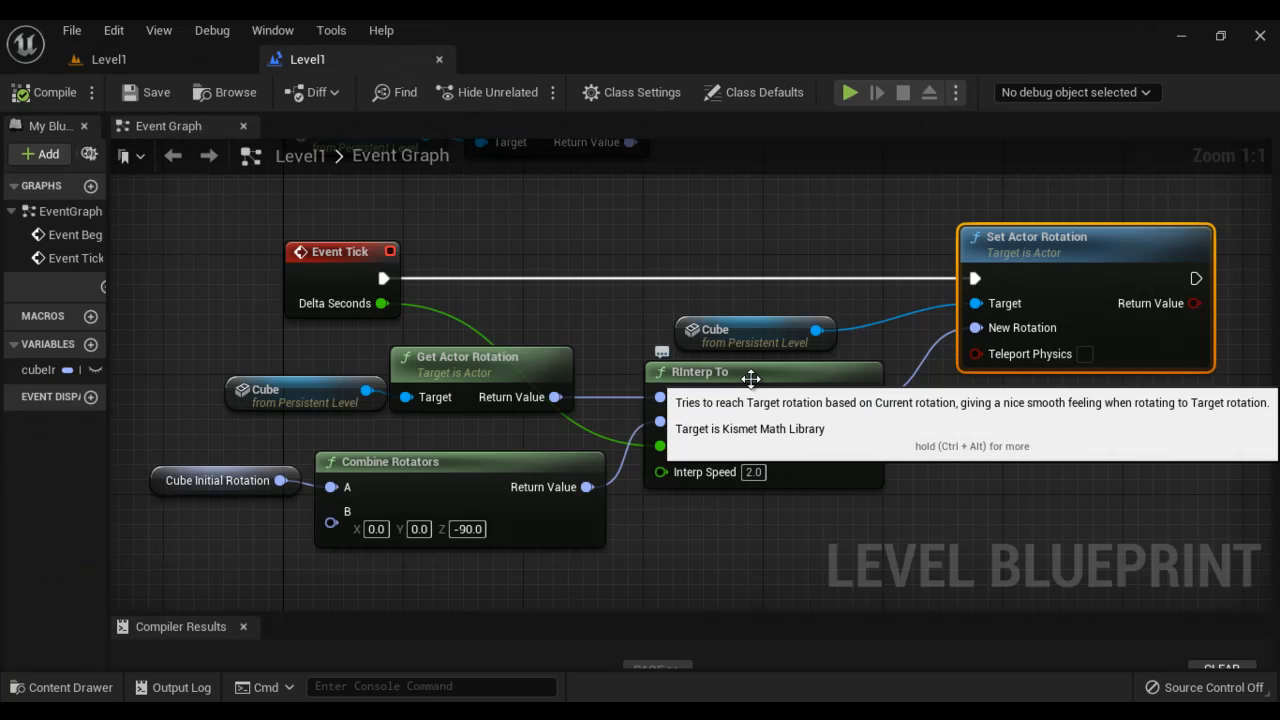
mouse_move(355, 251)
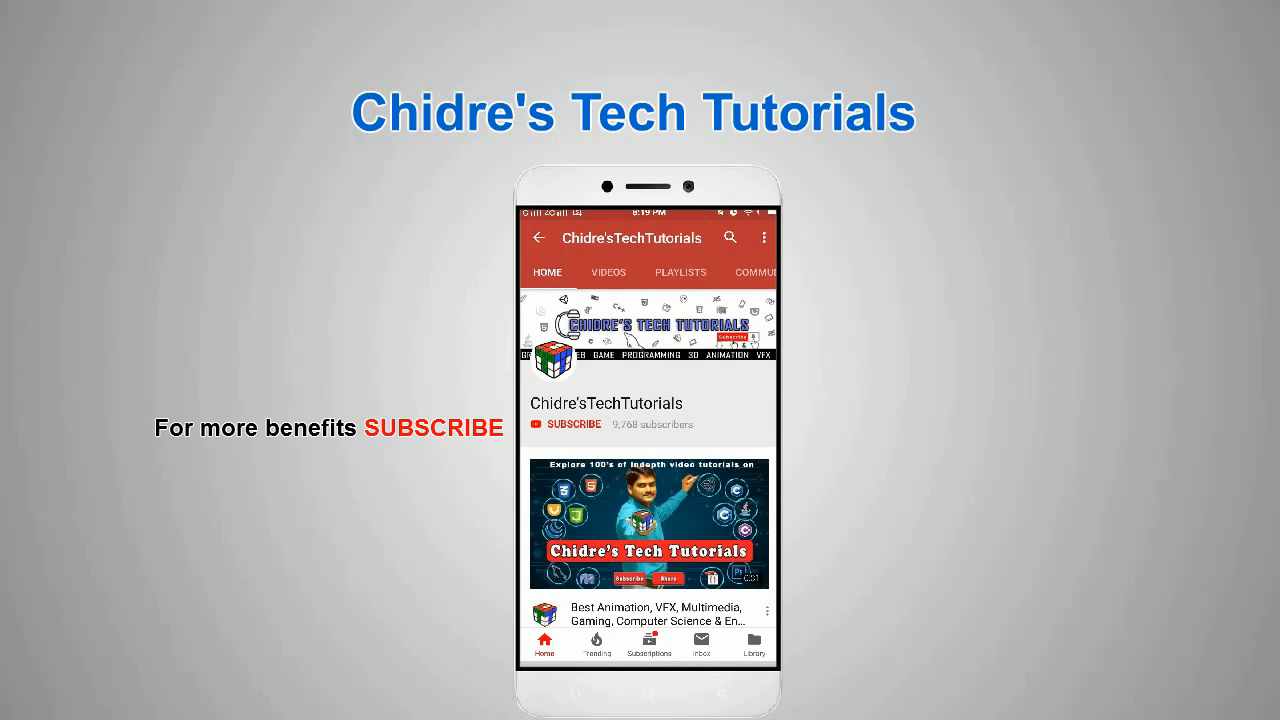
click(572, 424)
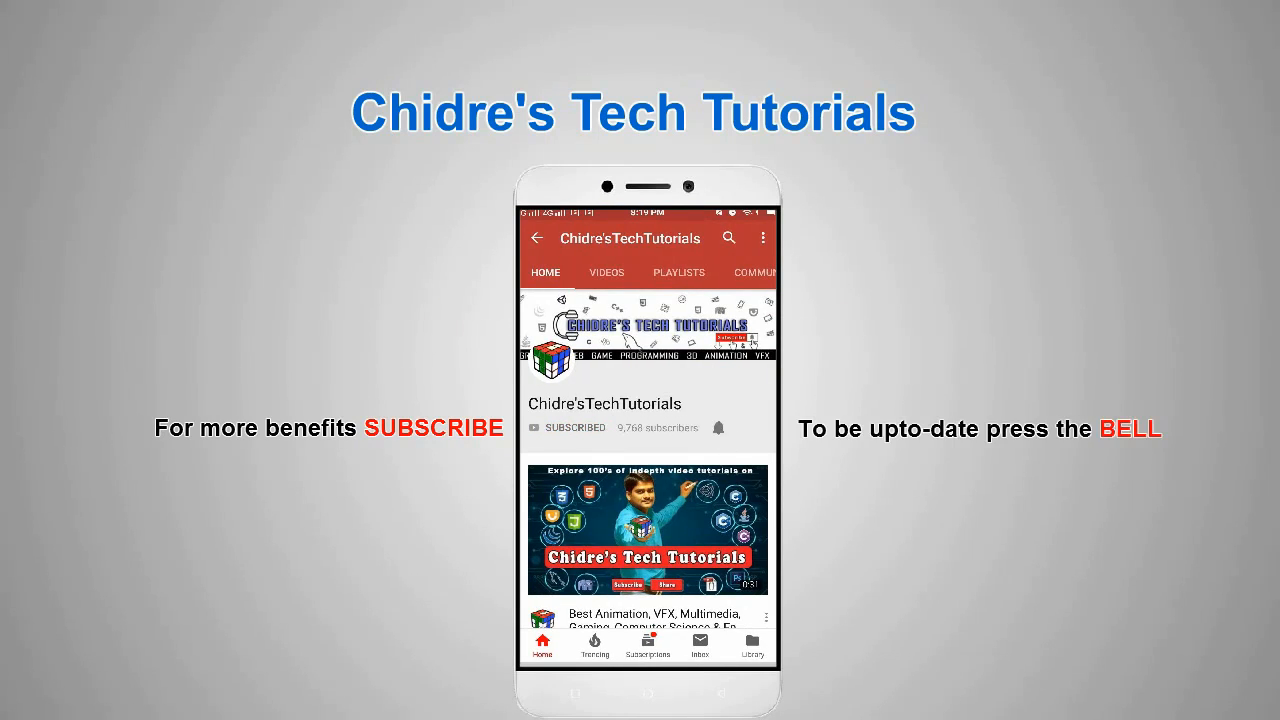